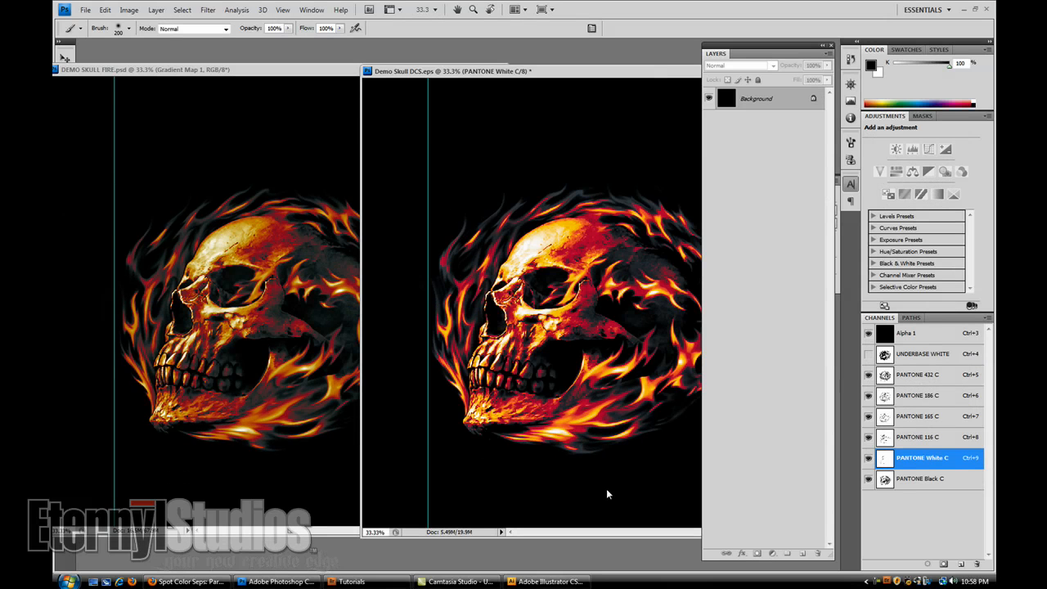
mouse_move(546, 474)
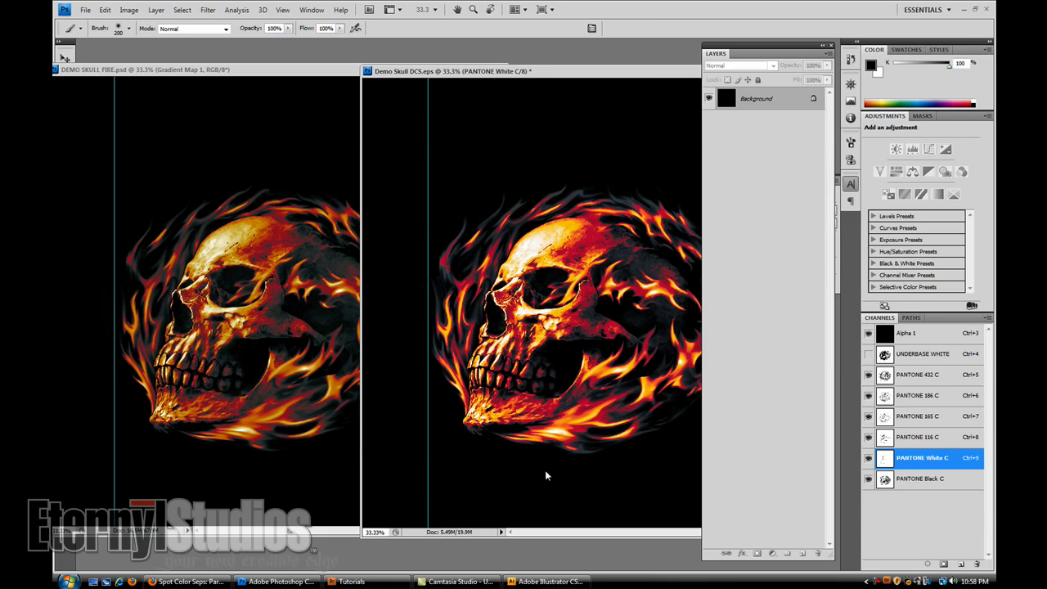
mouse_move(457, 275)
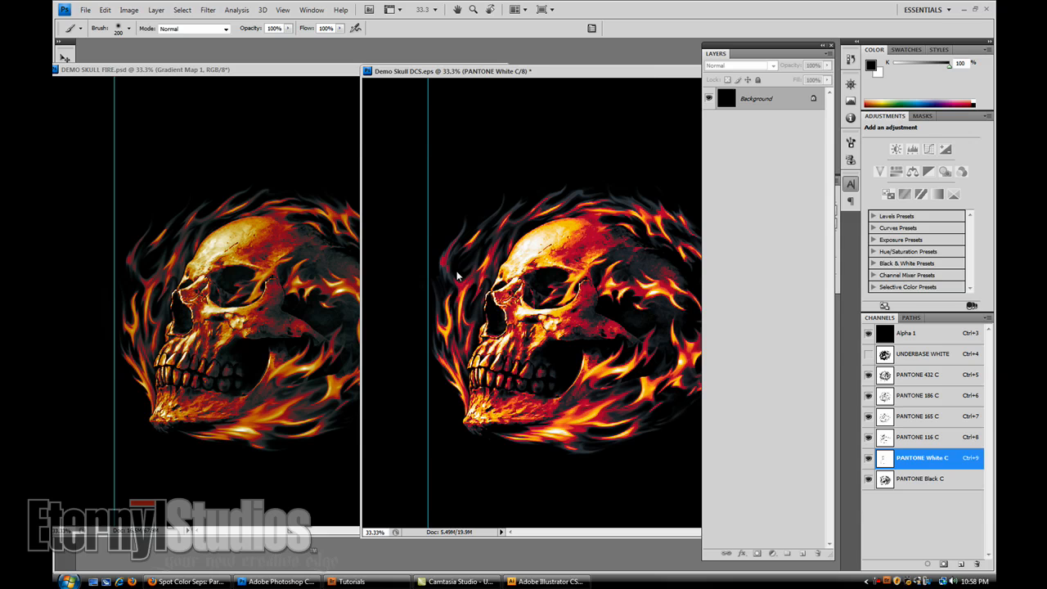
mouse_move(574, 450)
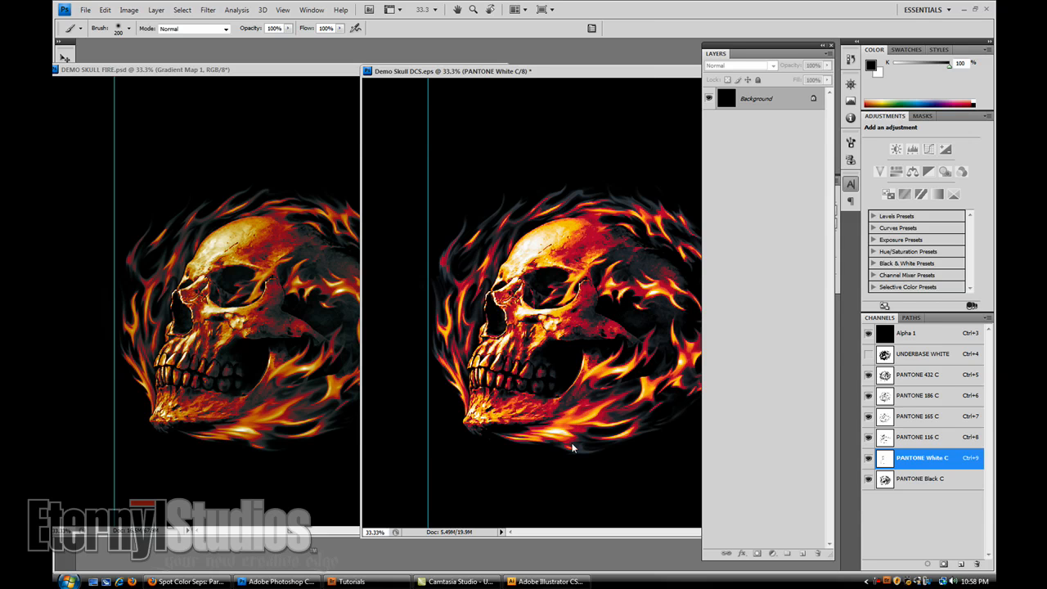
mouse_move(379, 426)
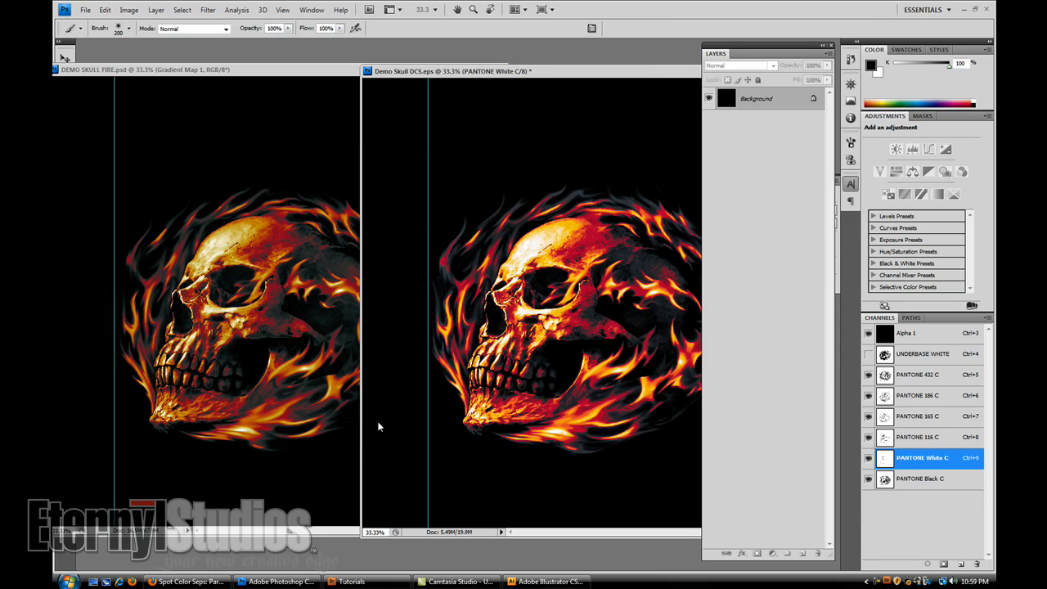
mouse_move(529, 144)
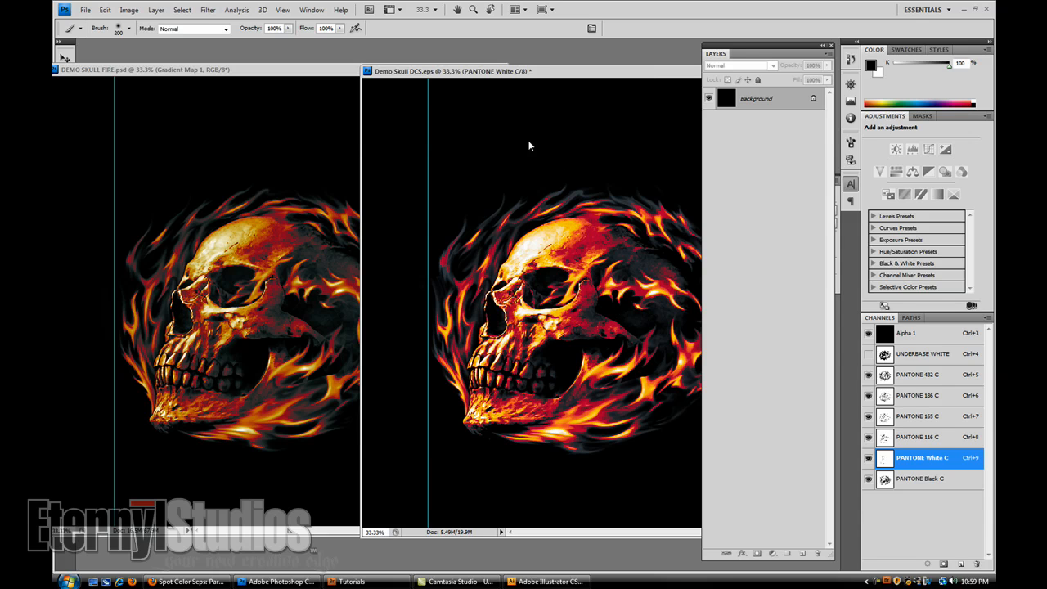
mouse_move(488, 223)
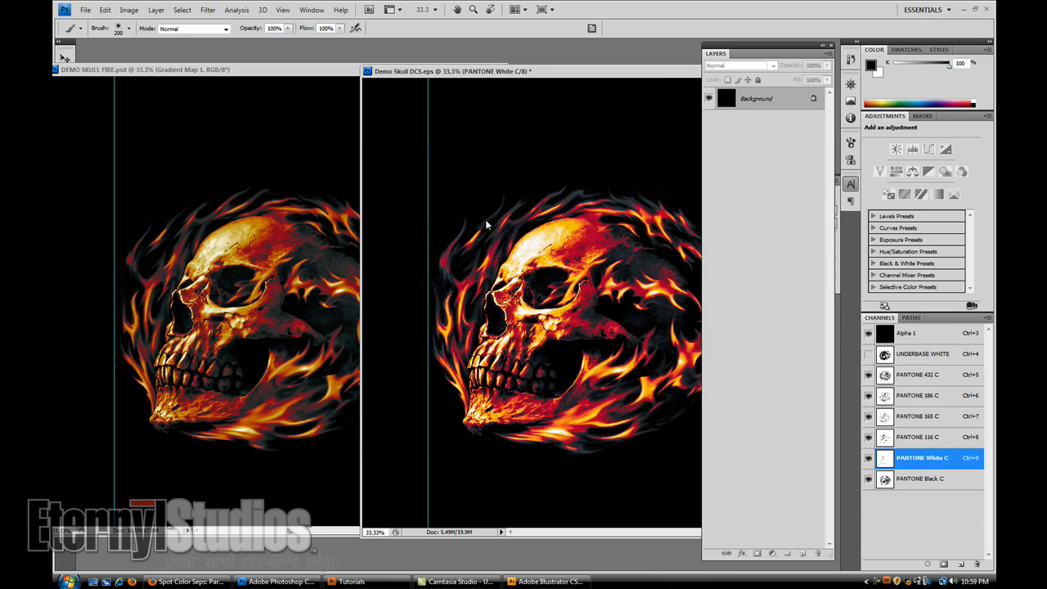
mouse_move(614, 324)
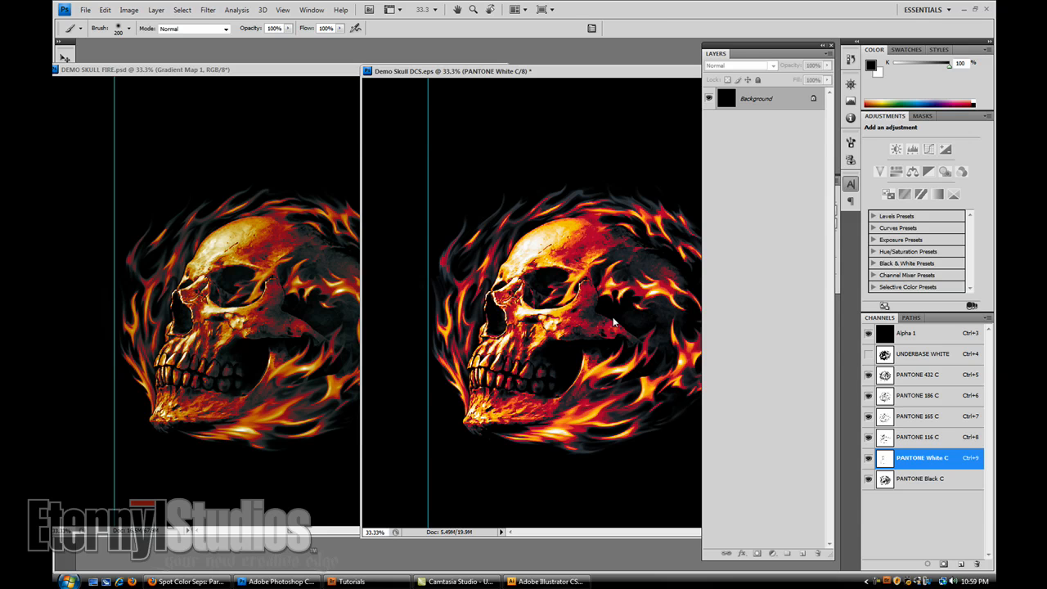
mouse_move(617, 373)
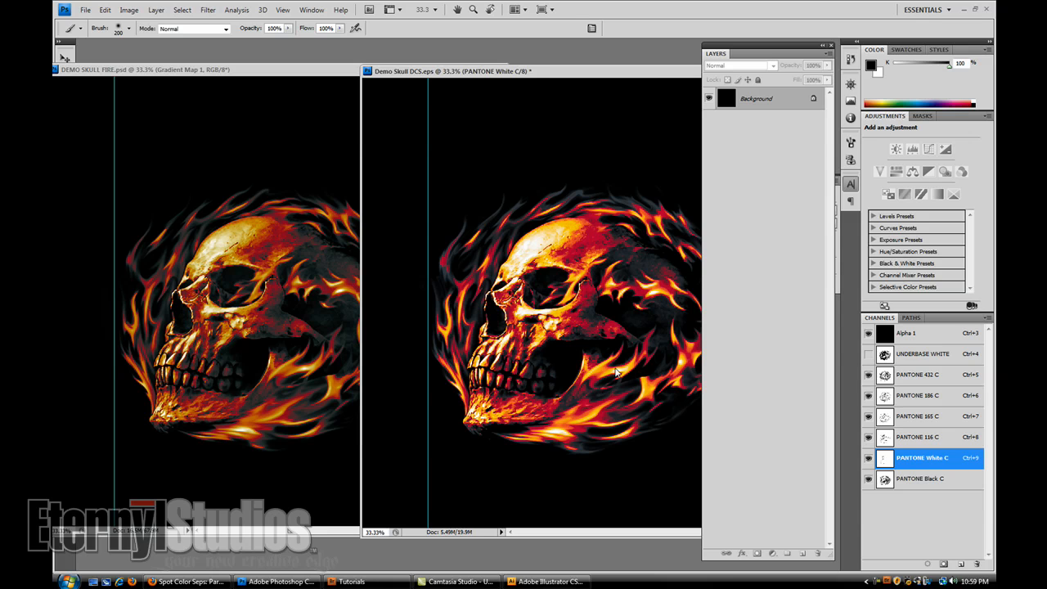
mouse_move(665, 370)
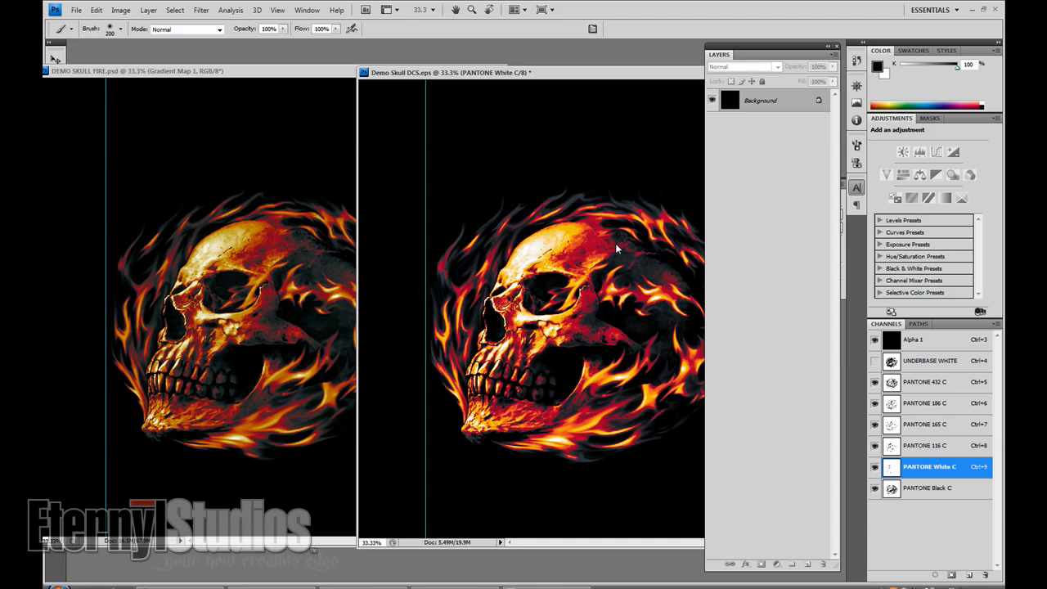
mouse_move(641, 324)
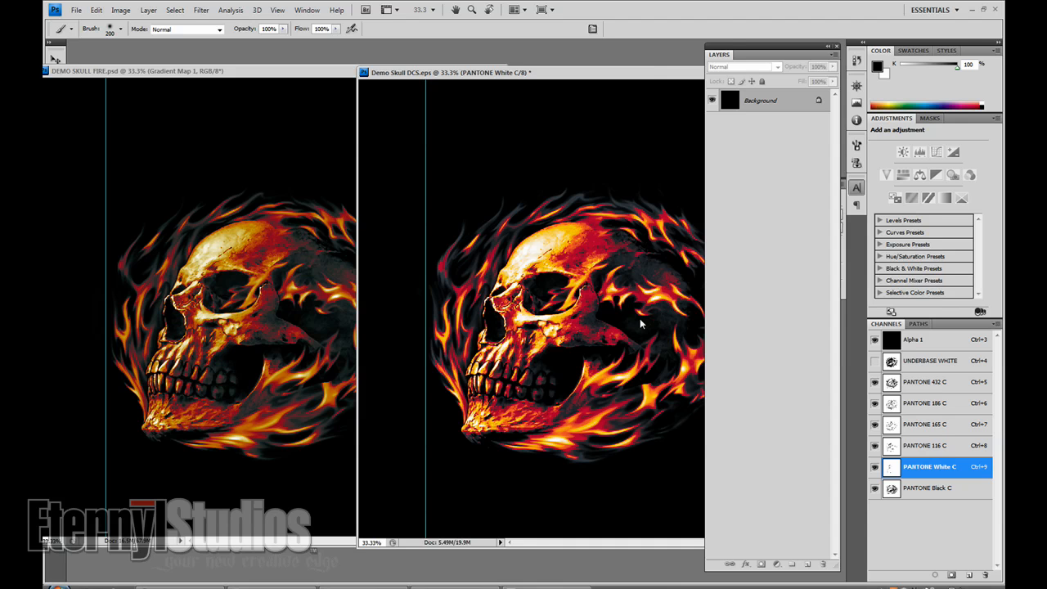
mouse_move(630, 285)
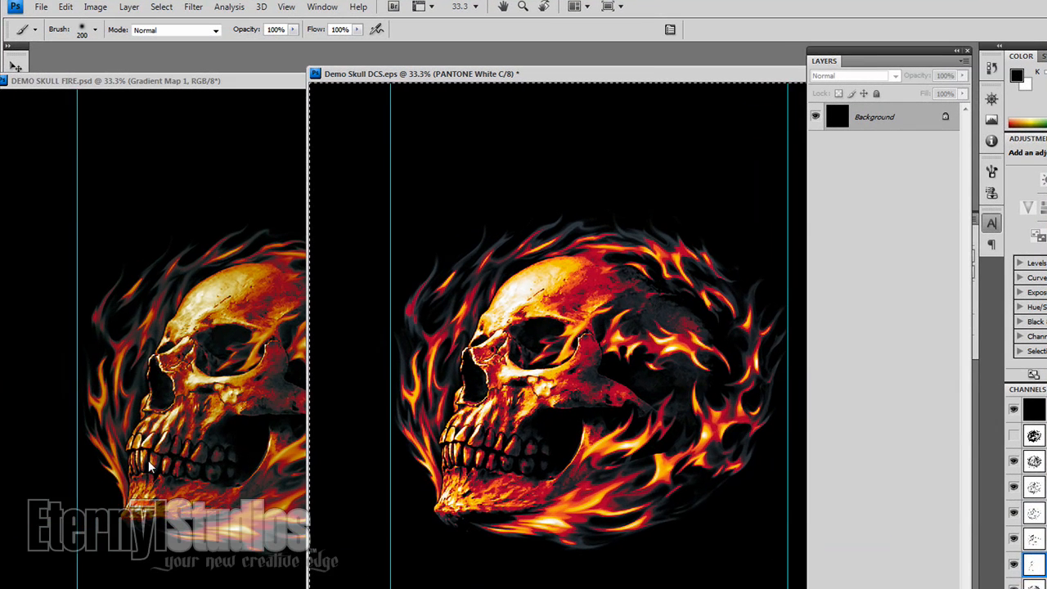
mouse_move(232, 363)
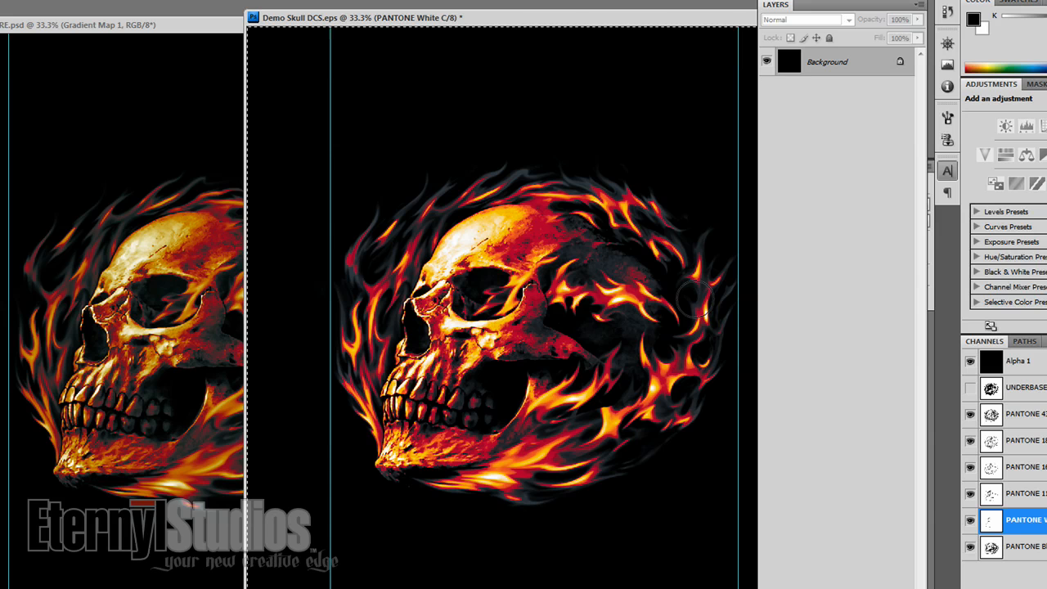
mouse_move(733, 380)
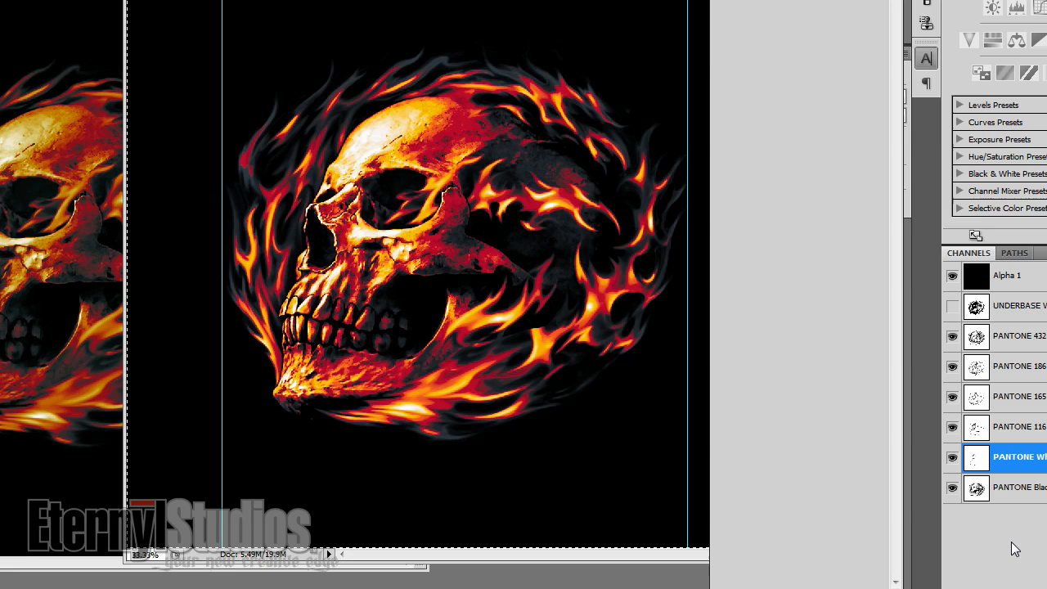
mouse_move(1008, 560)
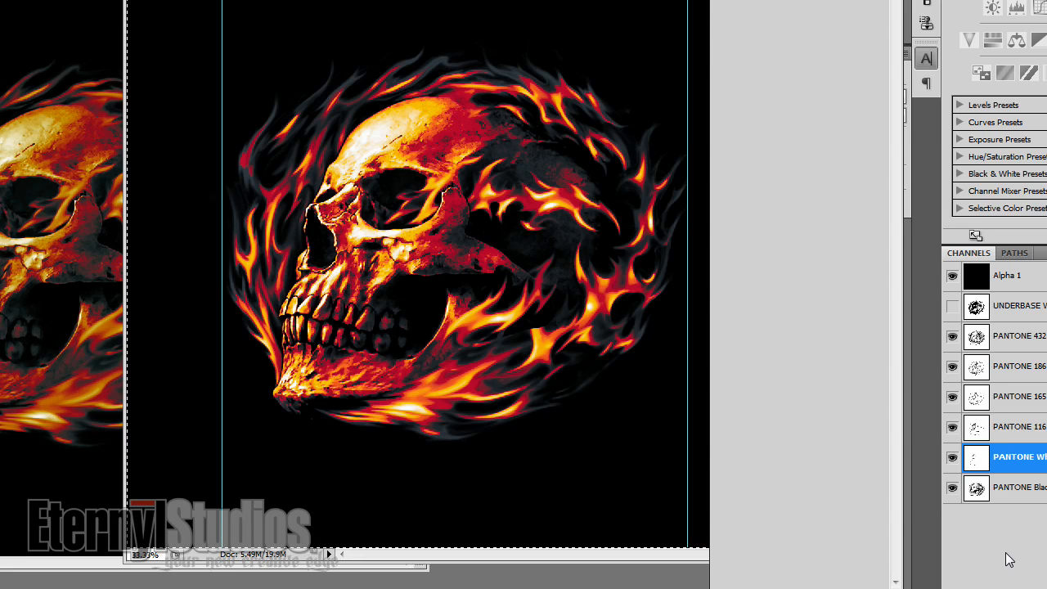
mouse_move(1001, 563)
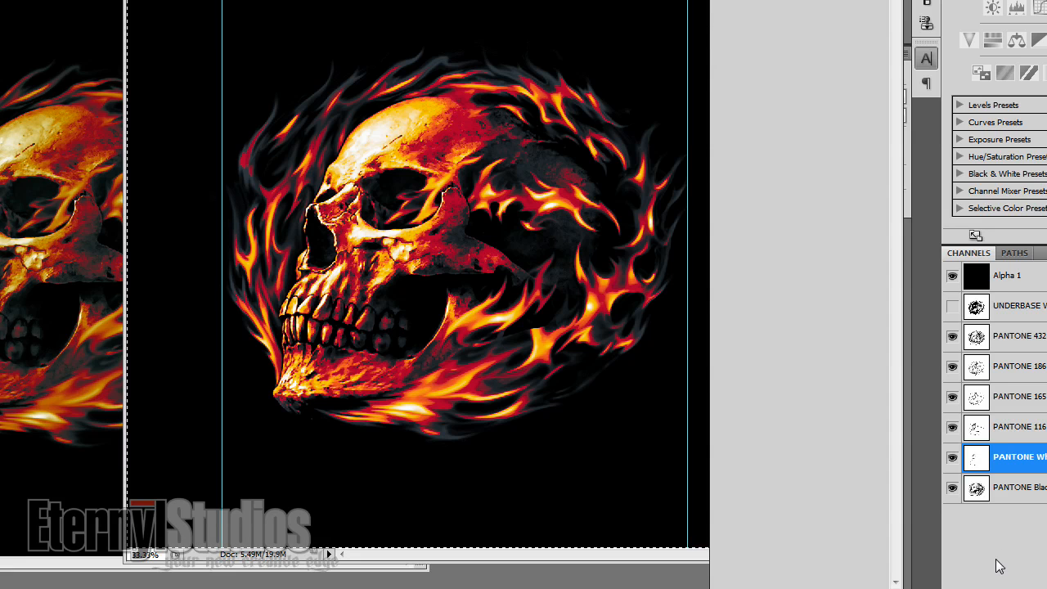
mouse_move(733, 456)
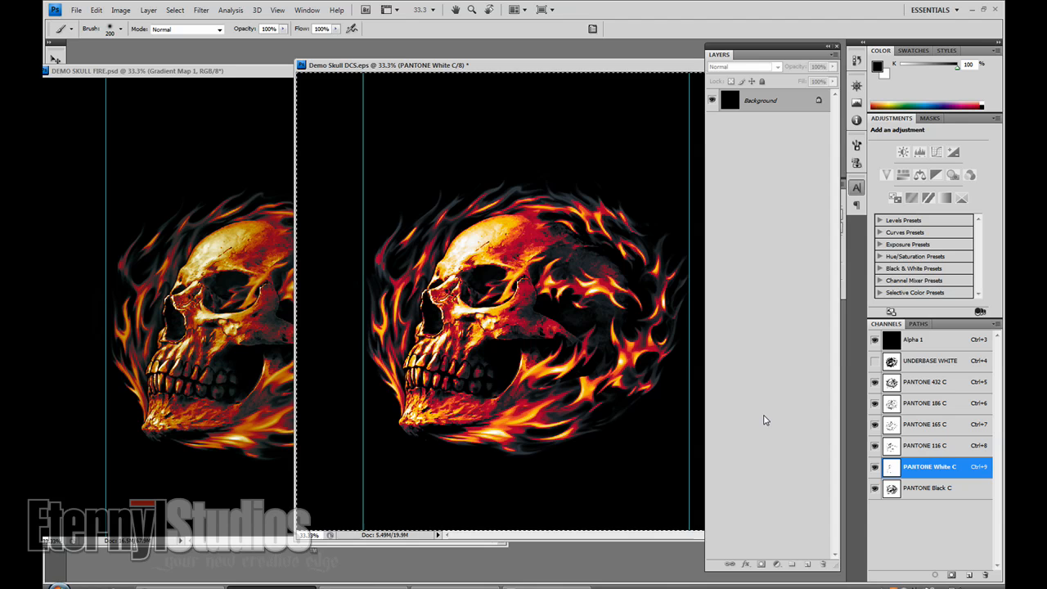
mouse_move(718, 239)
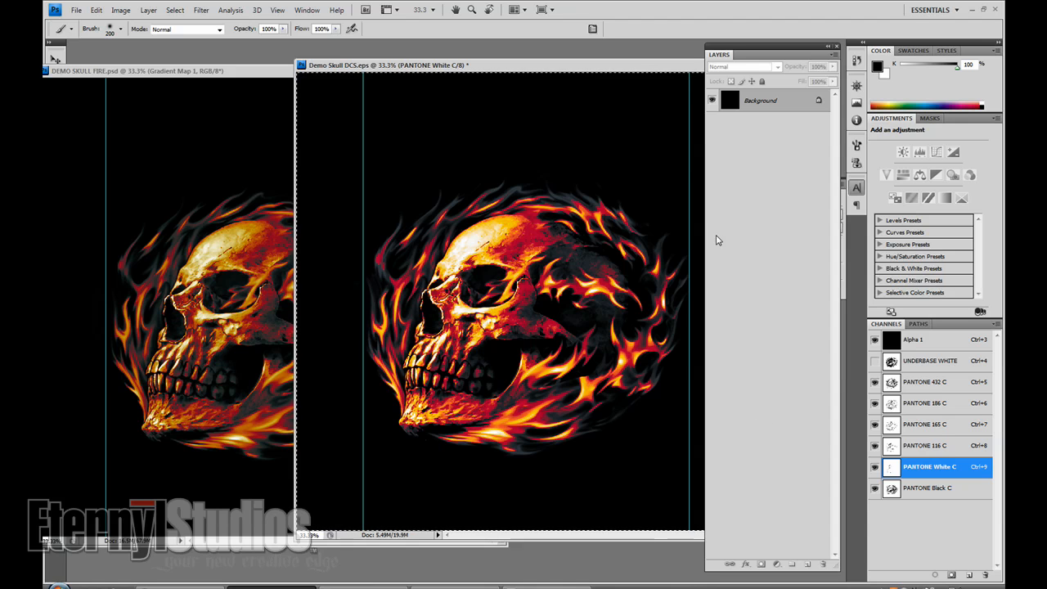
mouse_move(484, 127)
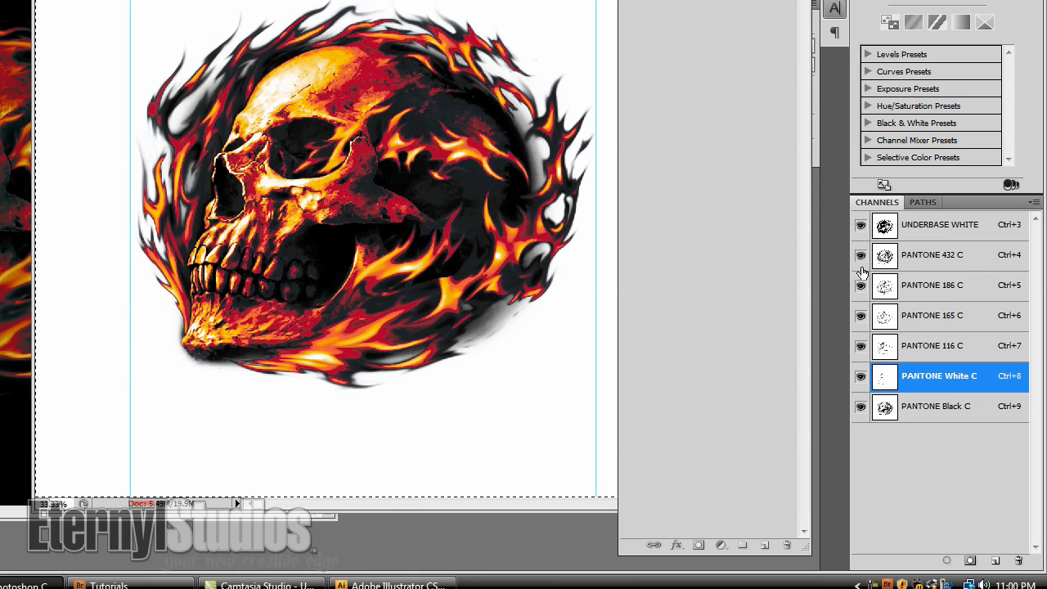
mouse_move(918, 337)
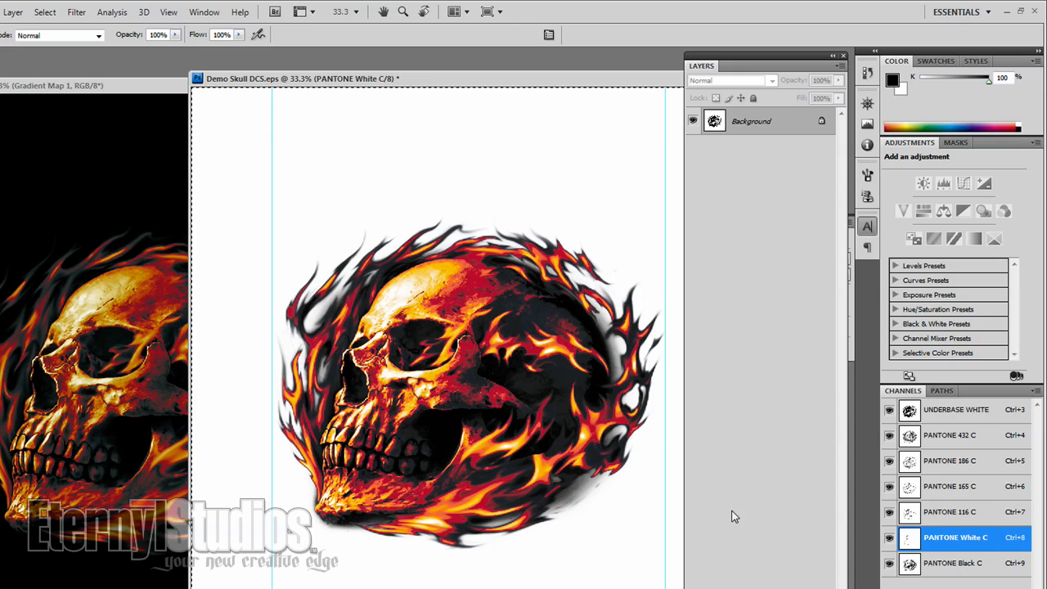
mouse_move(933, 471)
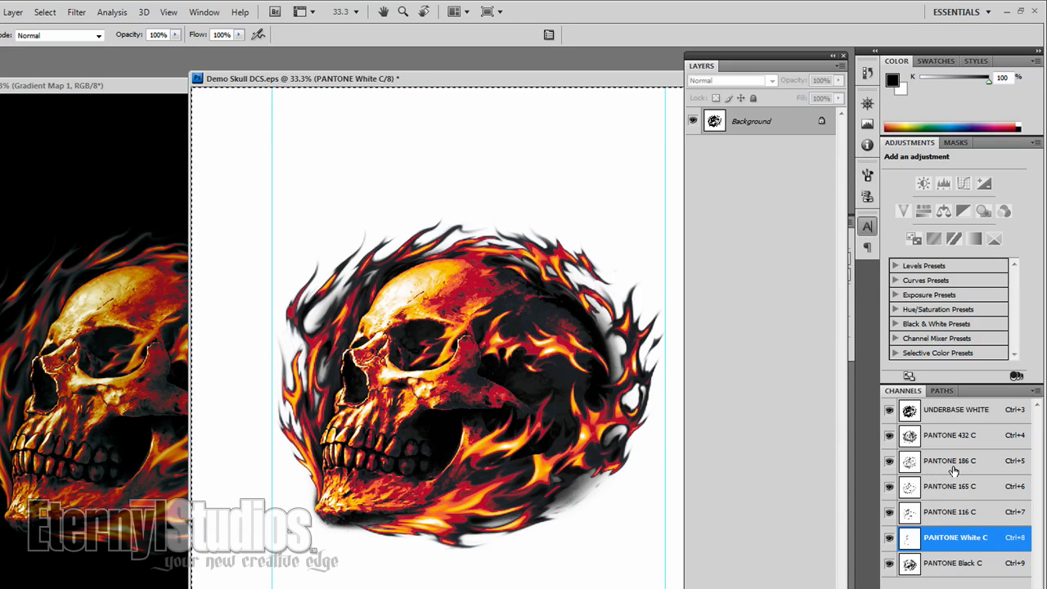
mouse_move(962, 468)
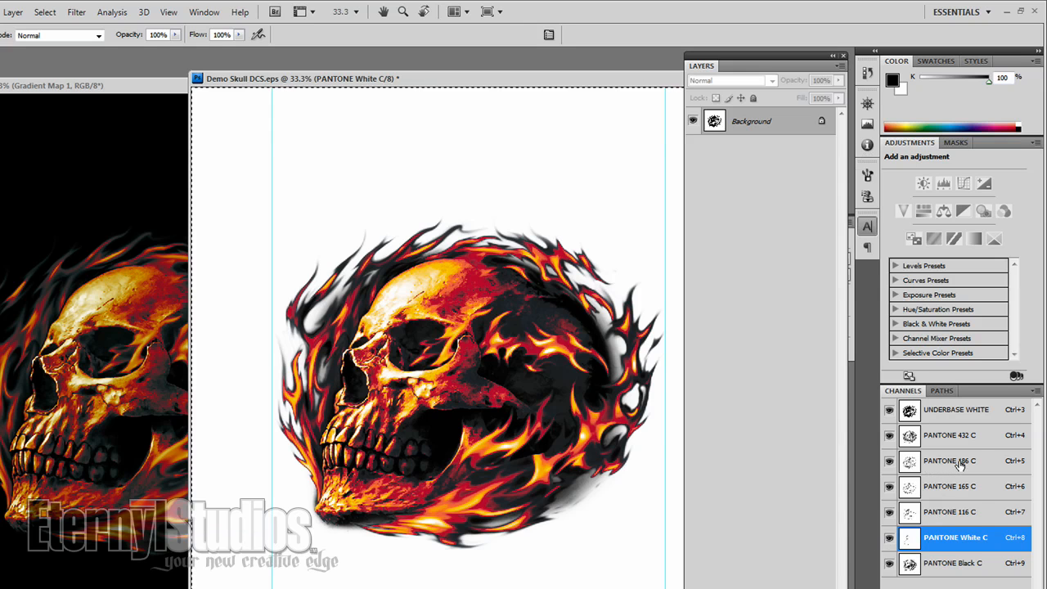
mouse_move(972, 462)
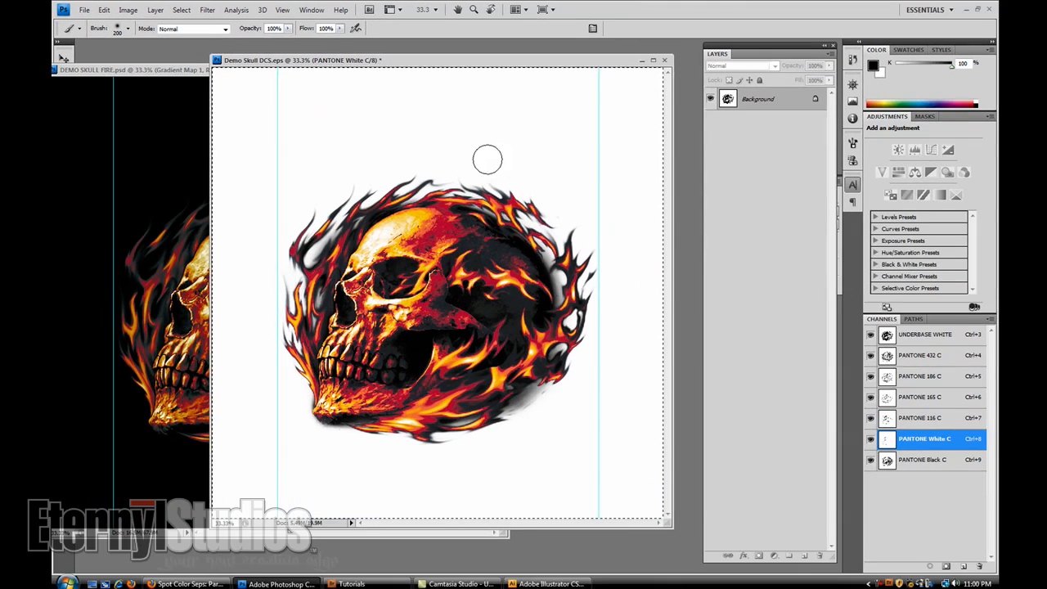
- Save As a Photoshop DCS 2.0 EPS with spot colours, renamed Demo Skull DCS 1111
click(79, 10)
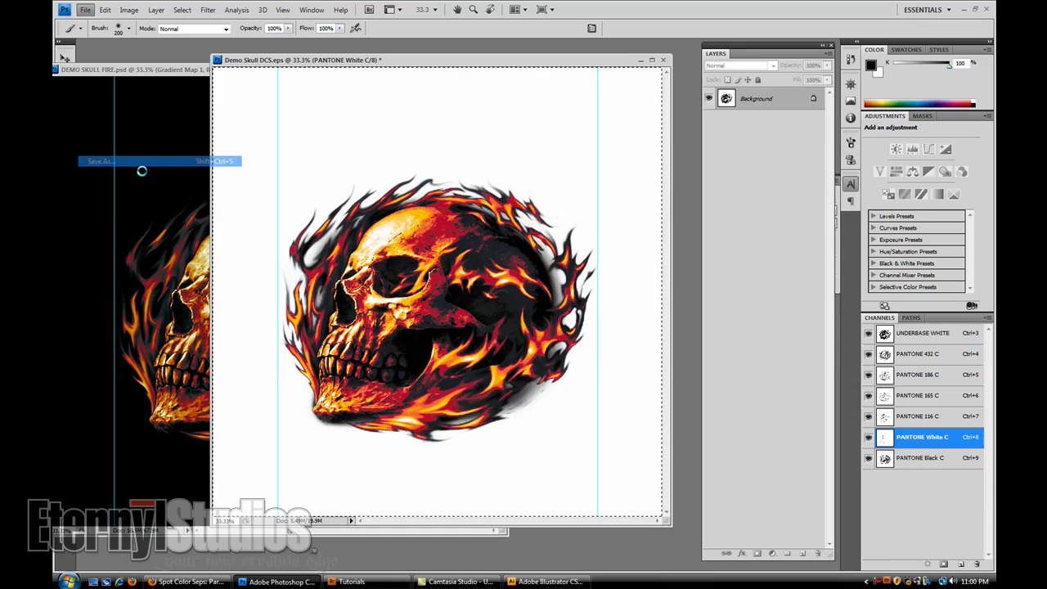
click(114, 160)
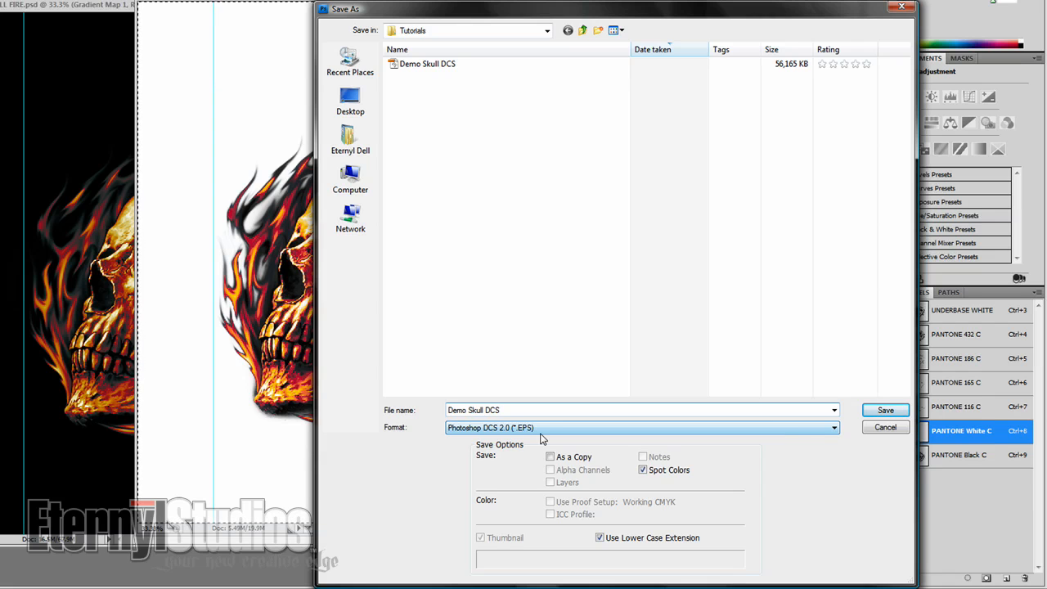
text(1111)
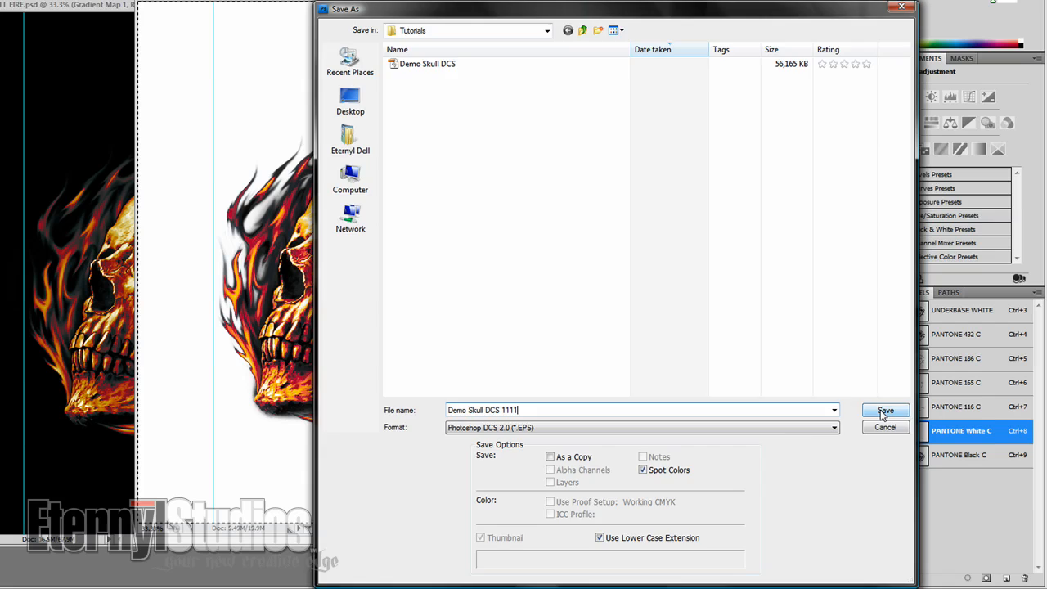
click(886, 410)
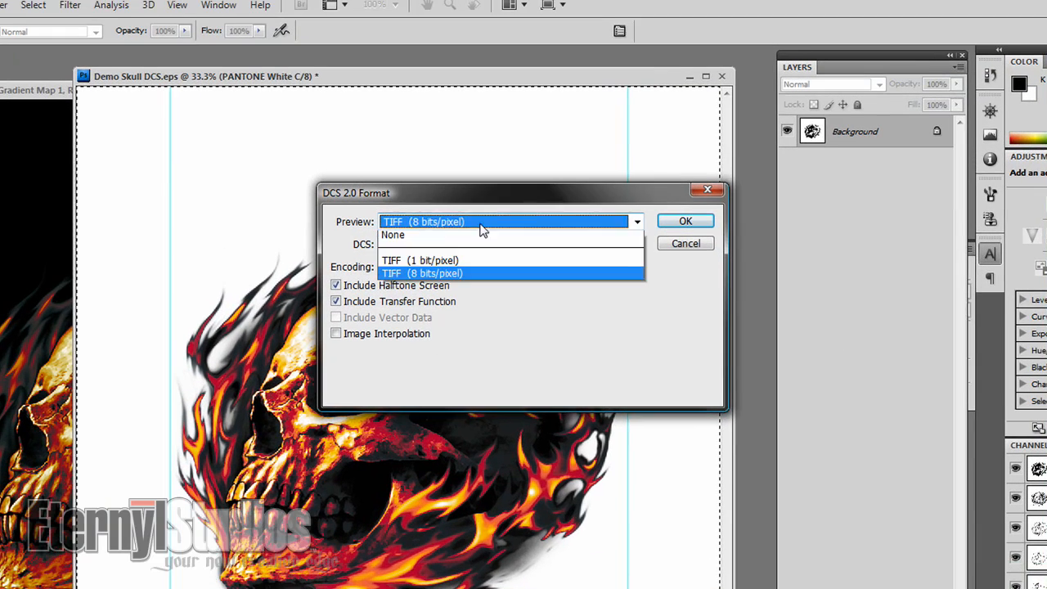
- Set DCS to Single File with Color Composite (72 pixel/inch) and confirm
click(511, 273)
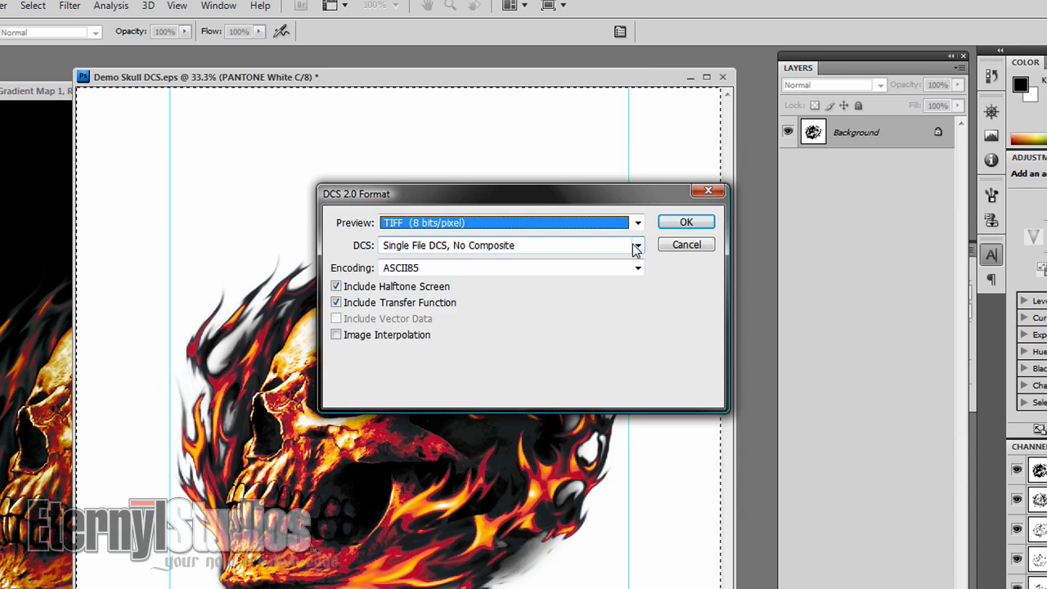
click(636, 246)
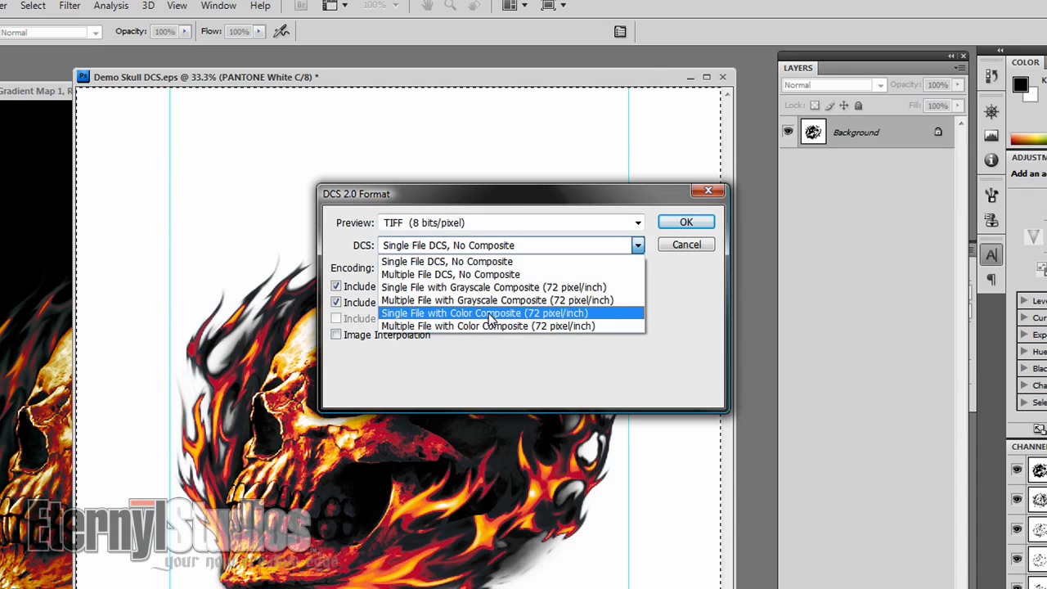
click(490, 313)
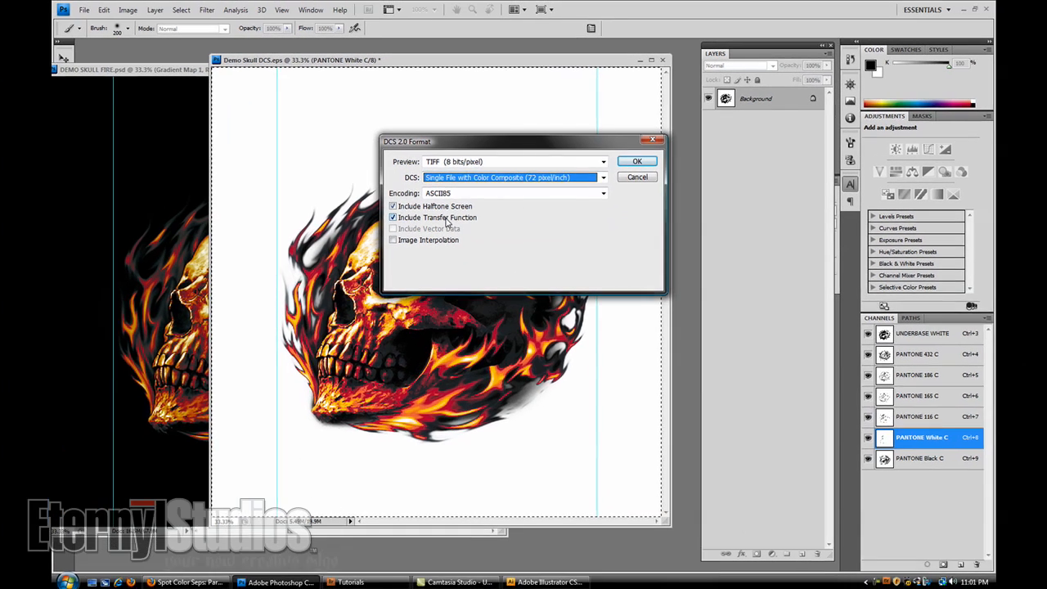
click(637, 161)
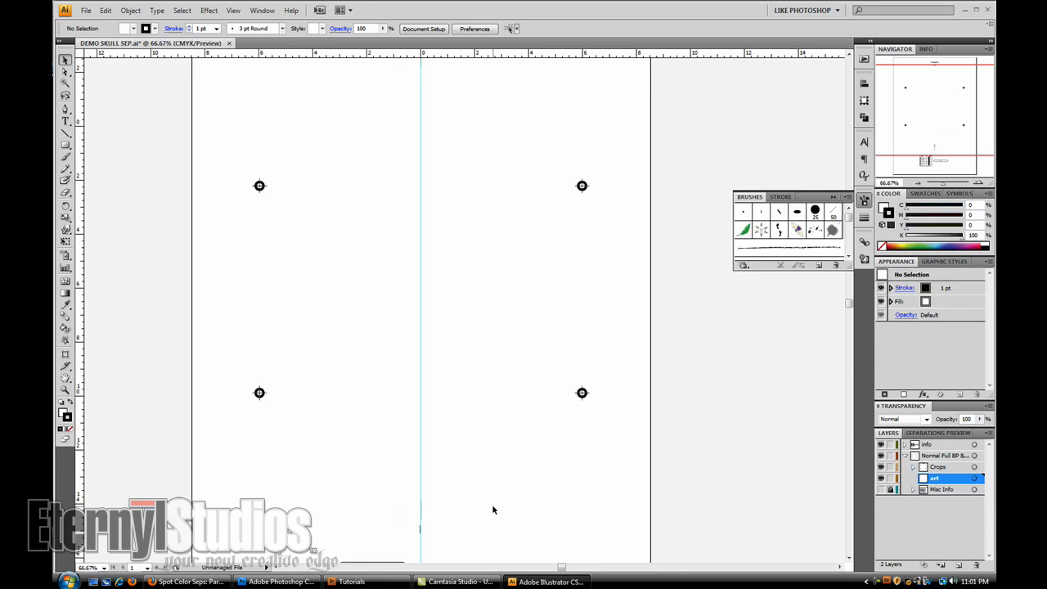
mouse_move(256, 152)
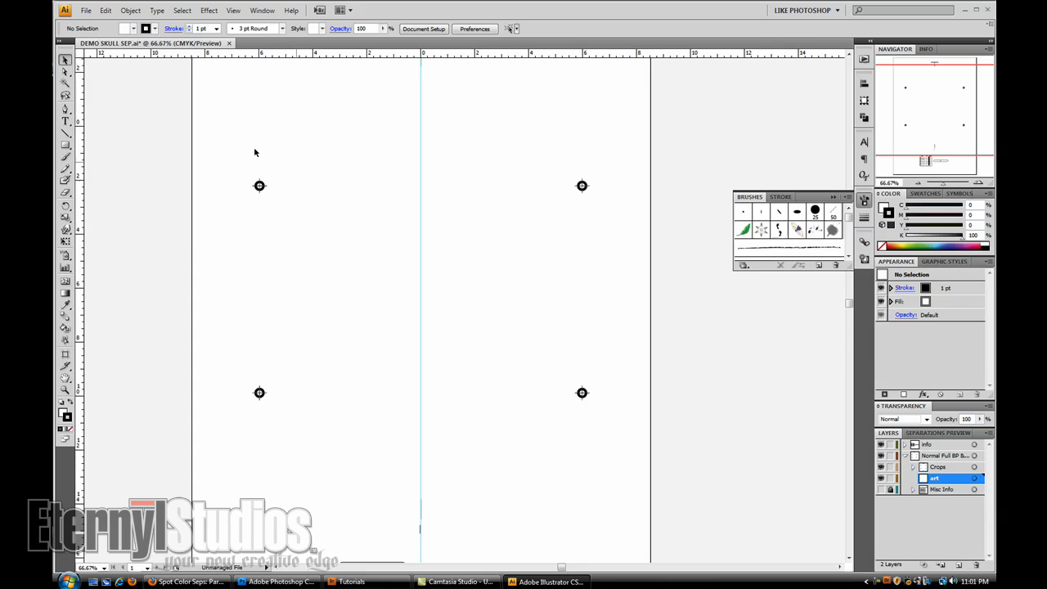
- Bring up Illustrator's file commands to reach the Place dialog
click(88, 9)
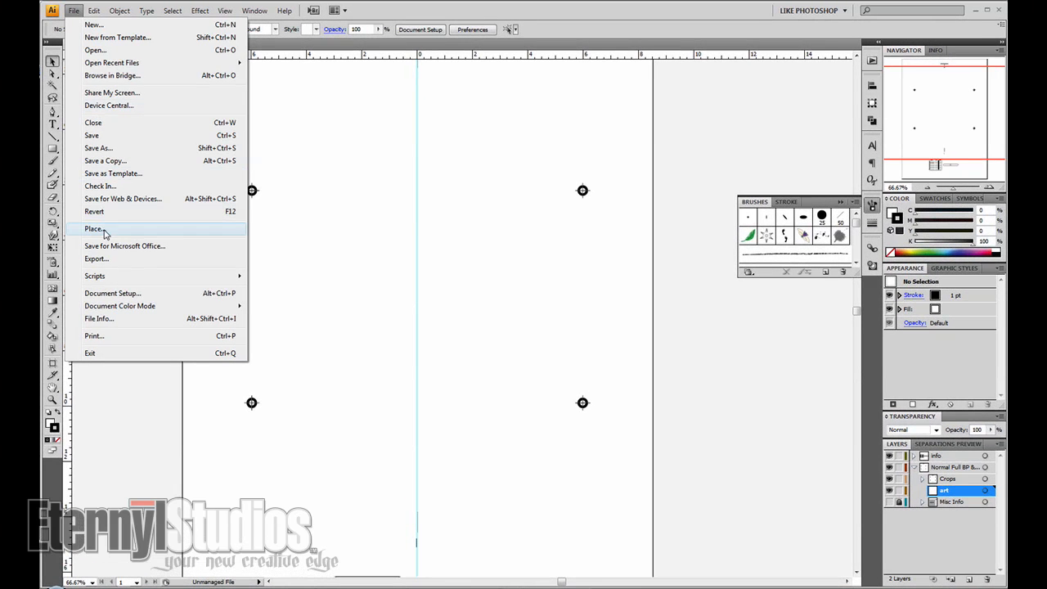
mouse_move(195, 242)
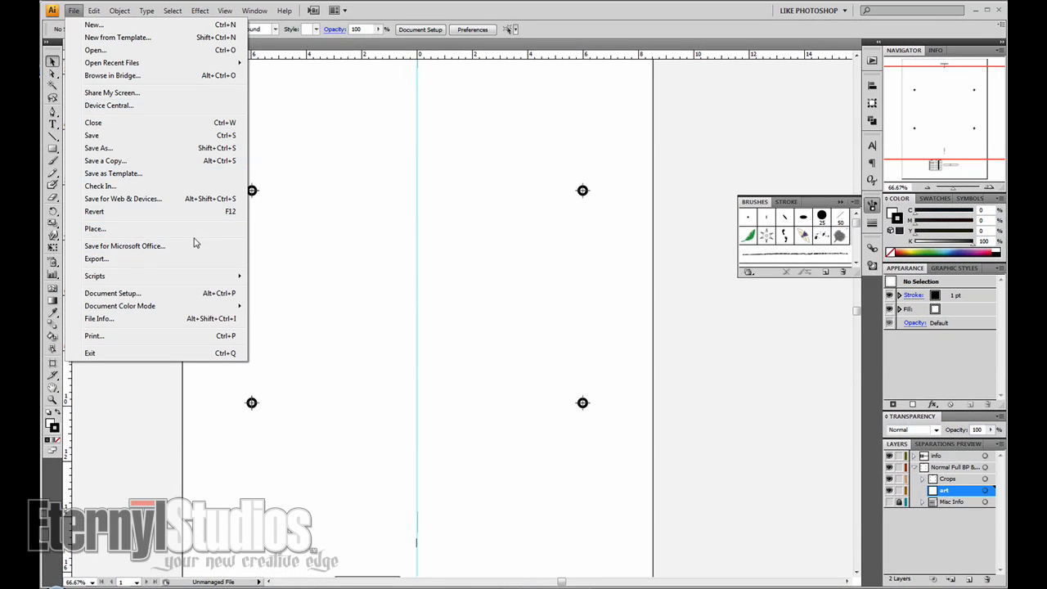
mouse_move(100, 229)
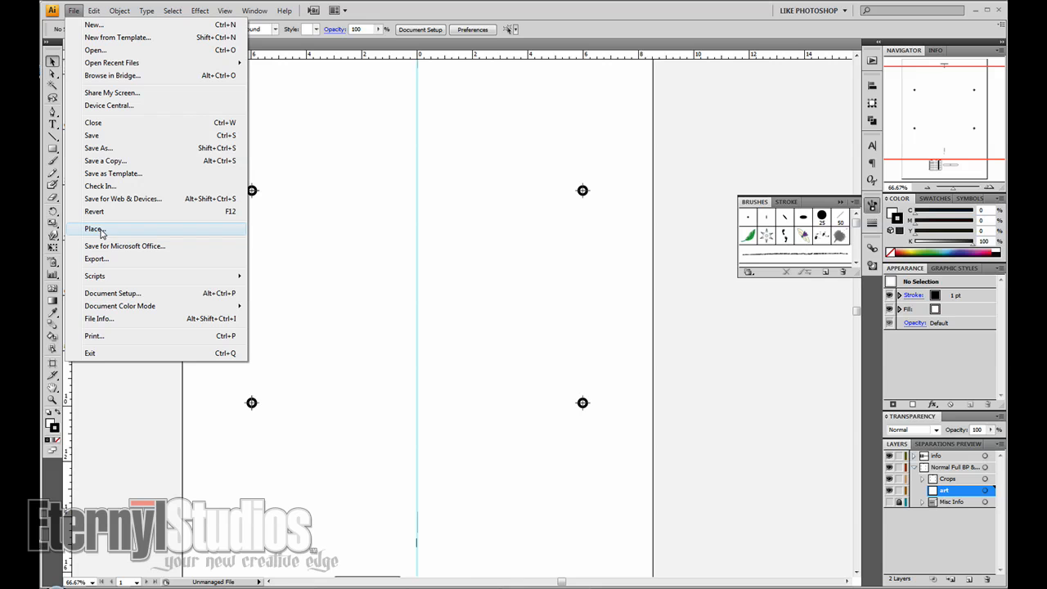
mouse_move(401, 188)
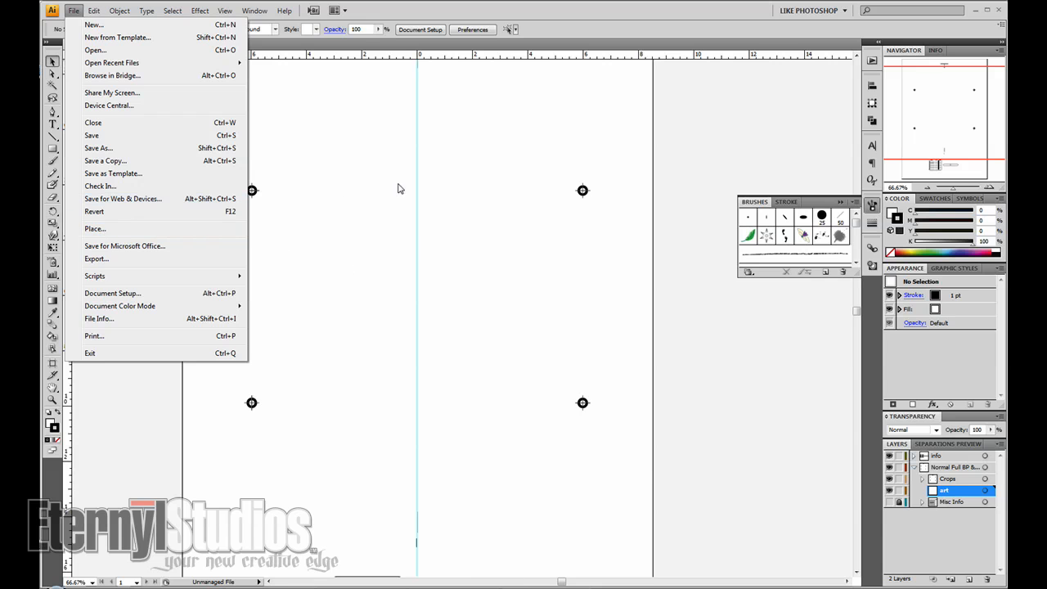
mouse_move(114, 211)
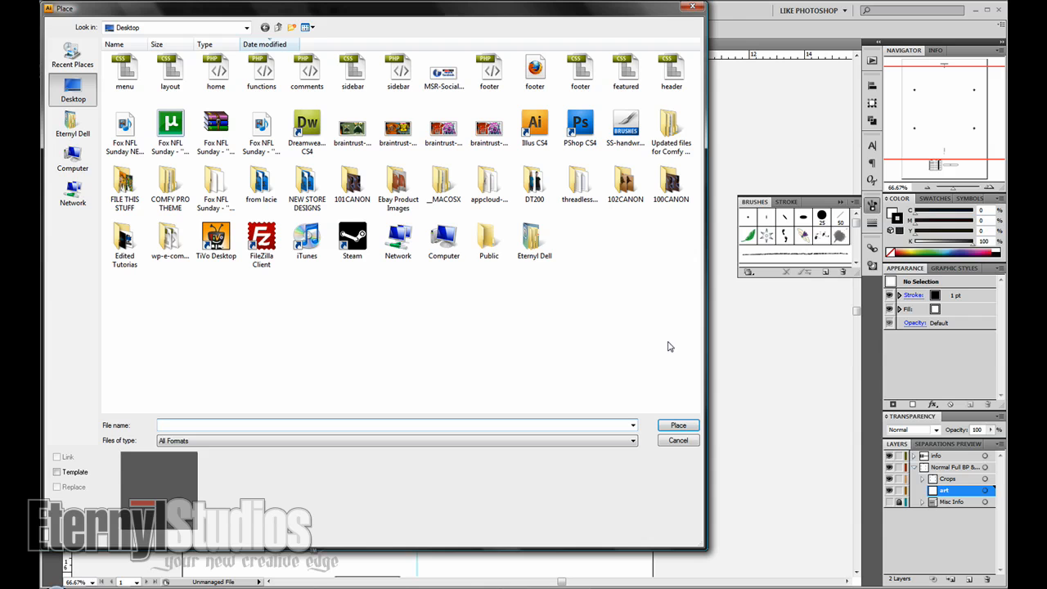
mouse_move(72, 203)
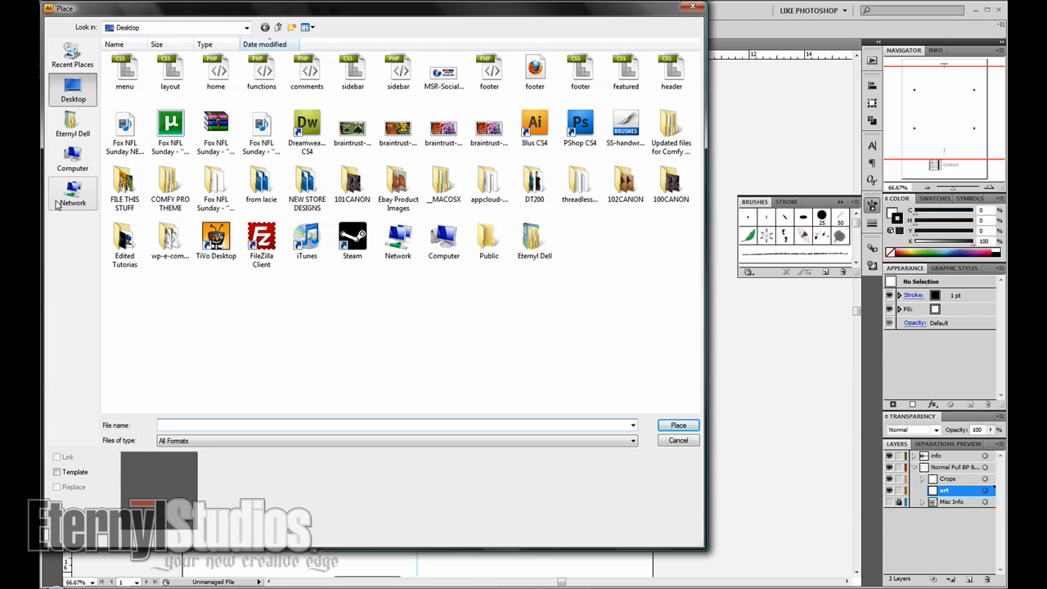
- Place Demo Skull DCS 1111 from the LACIE drive's Tutorials folder as a linked image
click(72, 160)
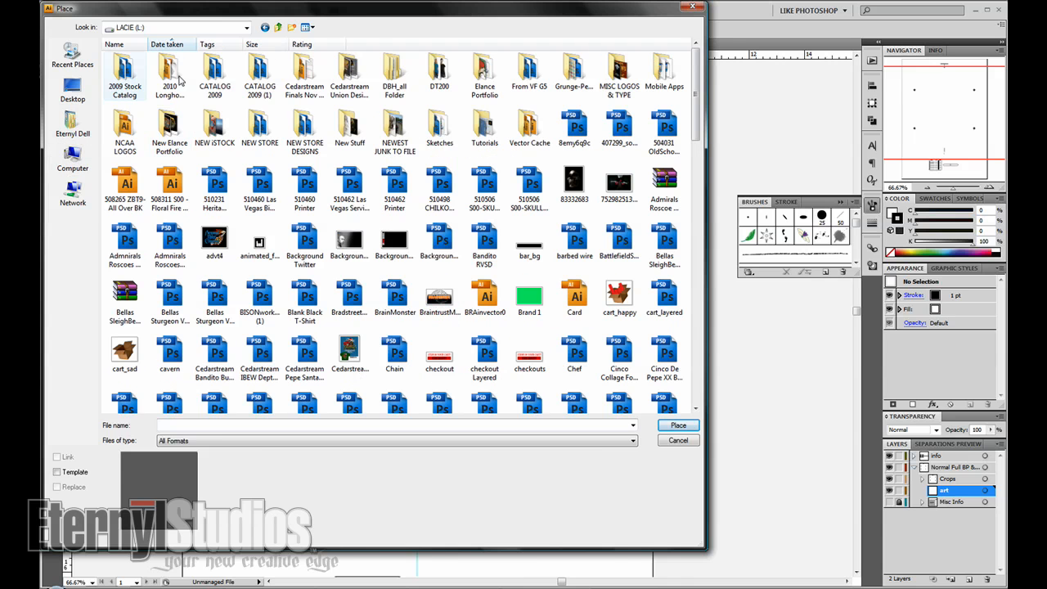
click(304, 26)
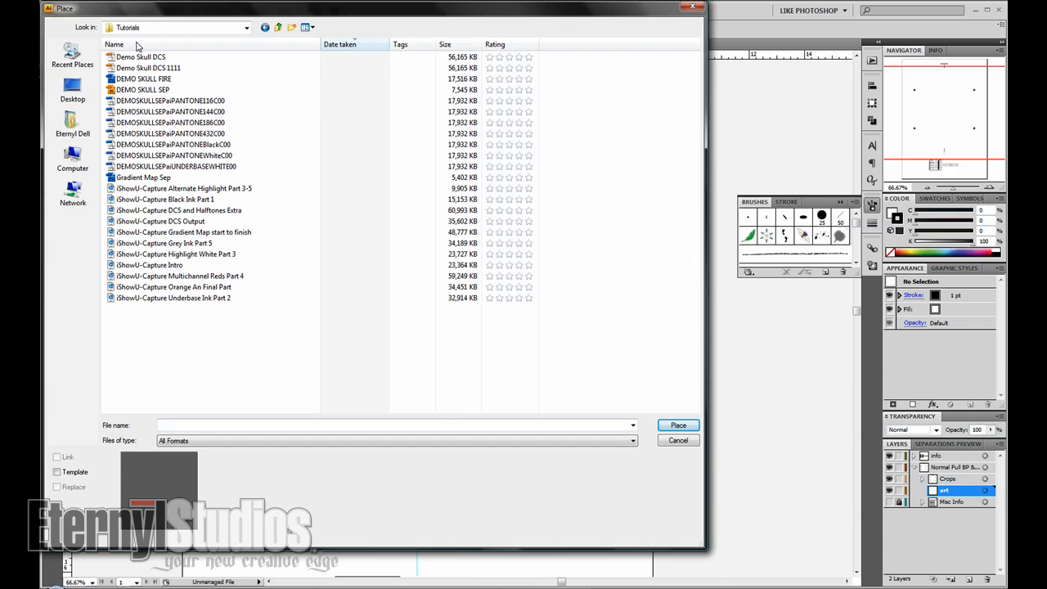
click(150, 63)
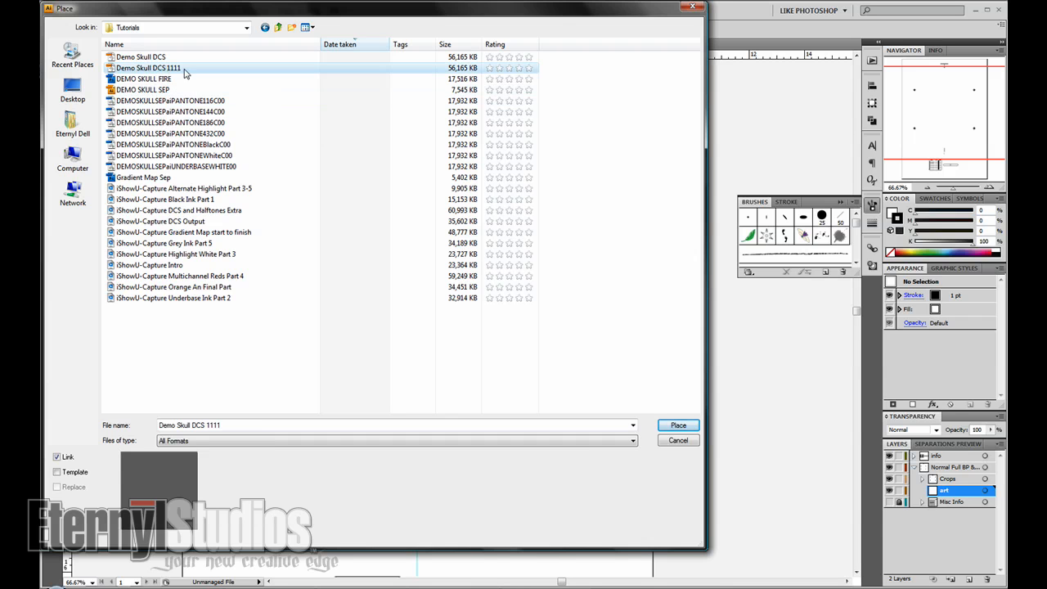
click(678, 426)
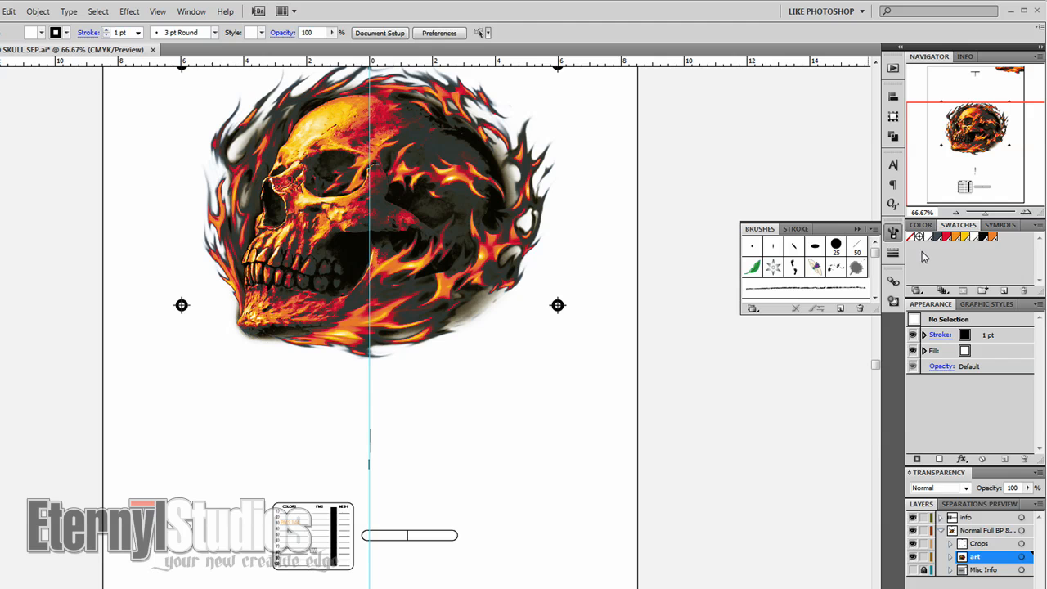
mouse_move(993, 254)
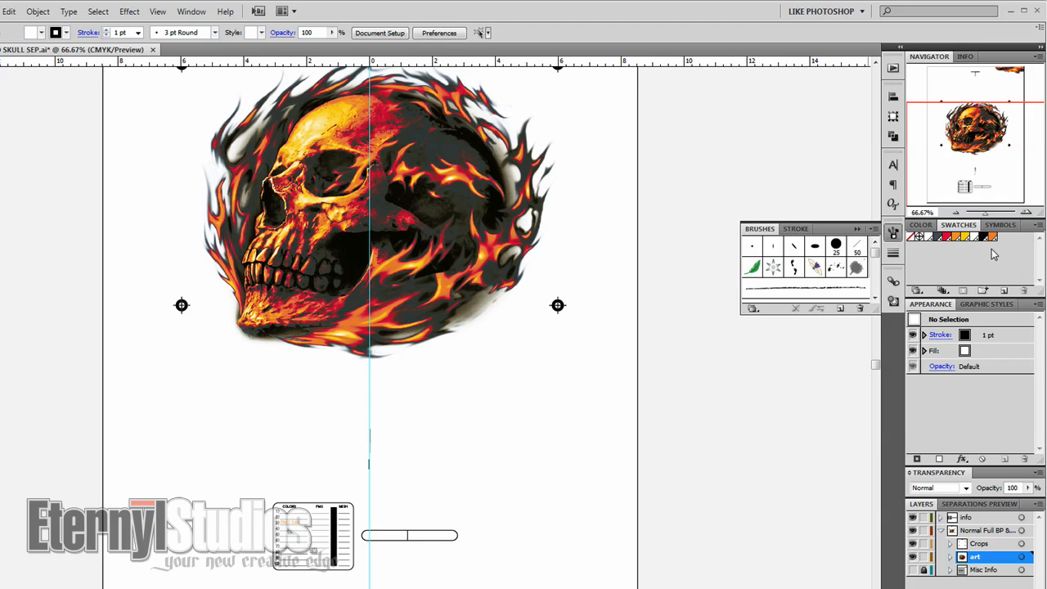
mouse_move(990, 244)
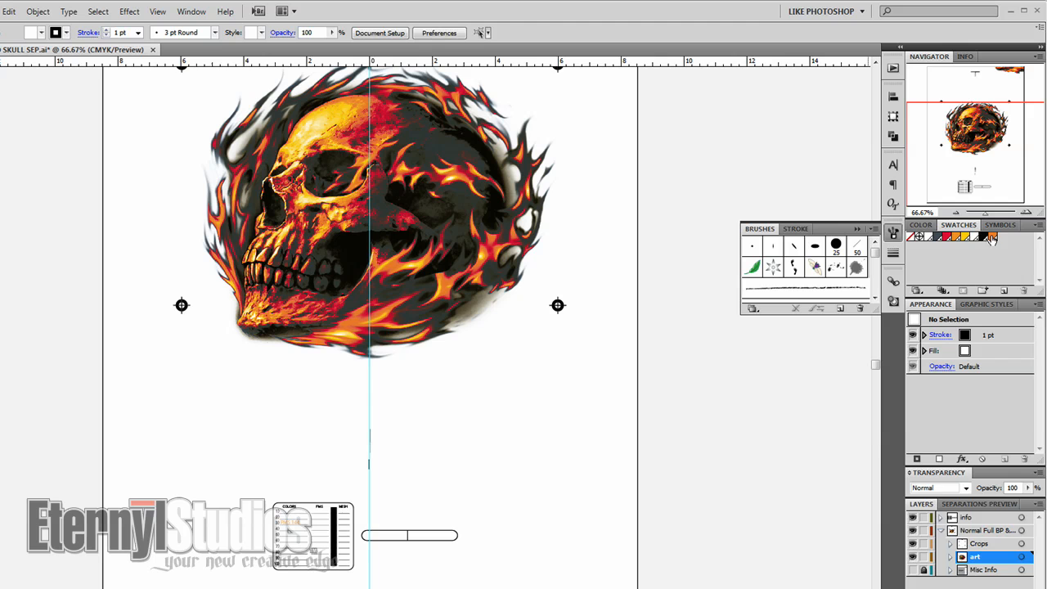
mouse_move(936, 249)
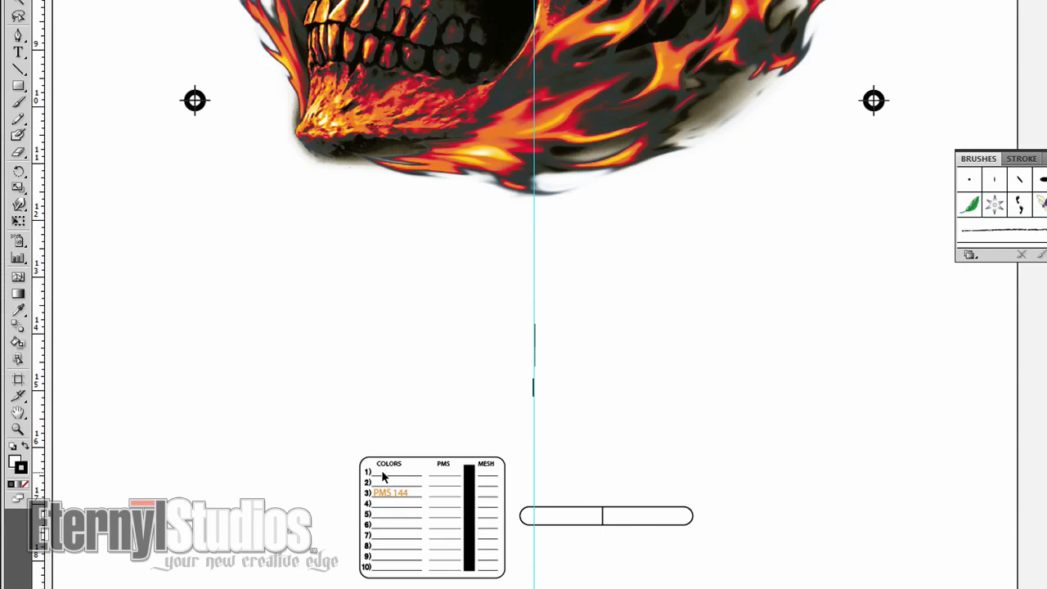
mouse_move(402, 491)
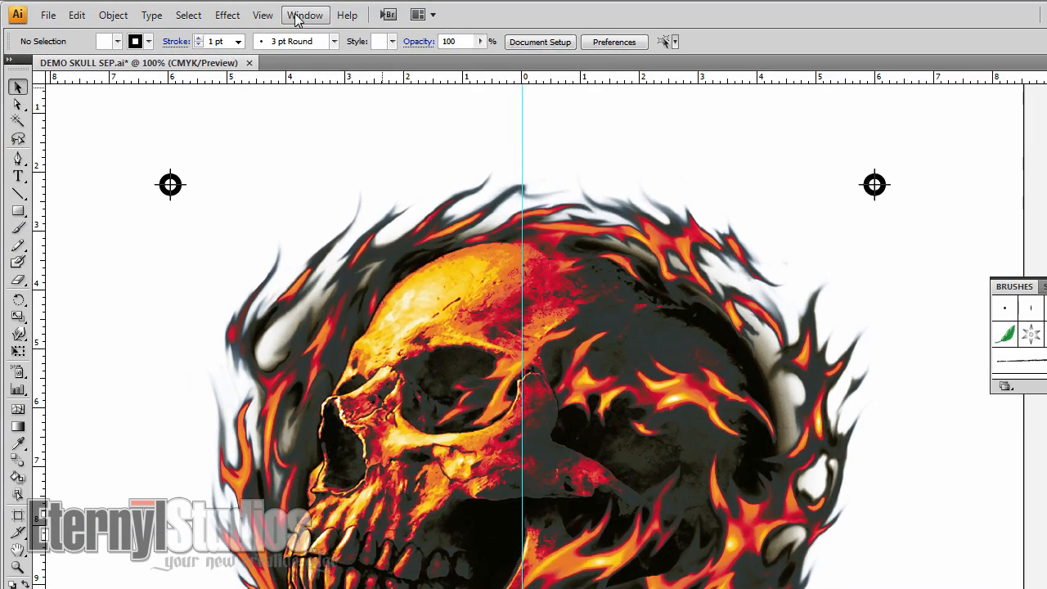
- Show the Separations Preview panel with Overprint Preview on, listing the PANTONE plates
click(304, 15)
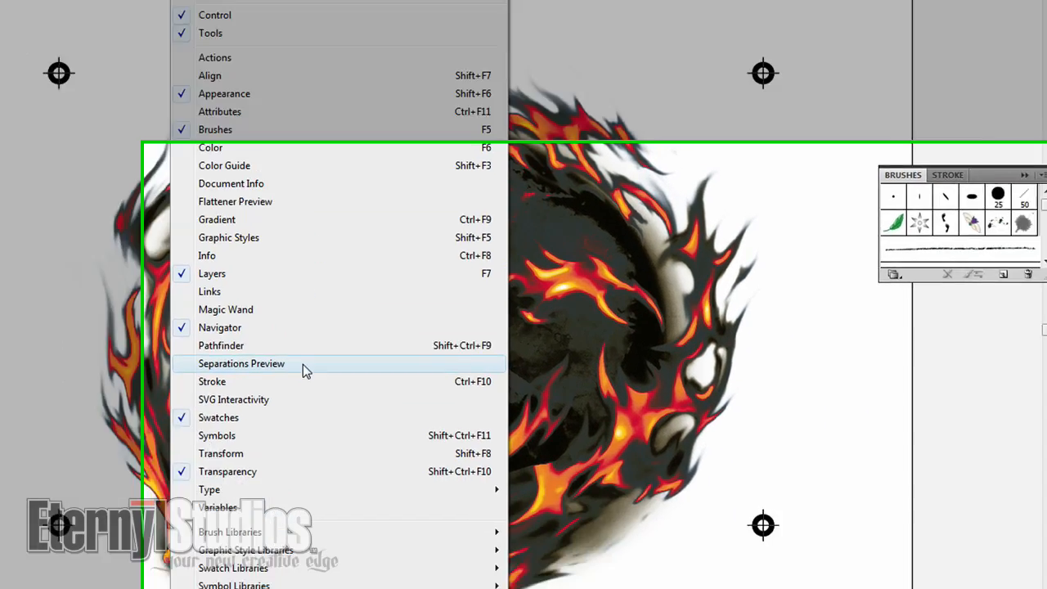
click(243, 364)
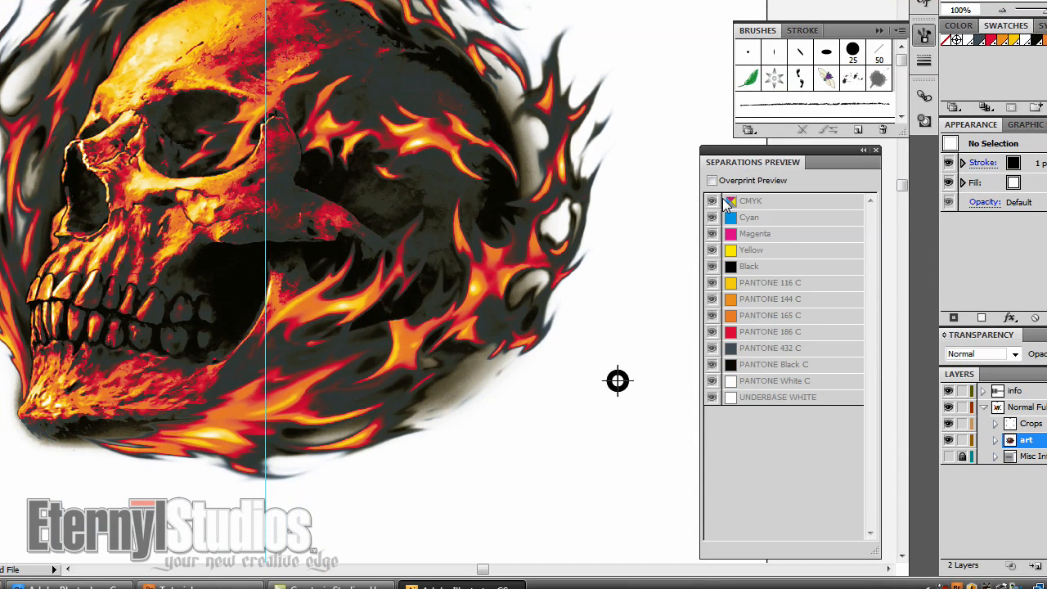
click(712, 180)
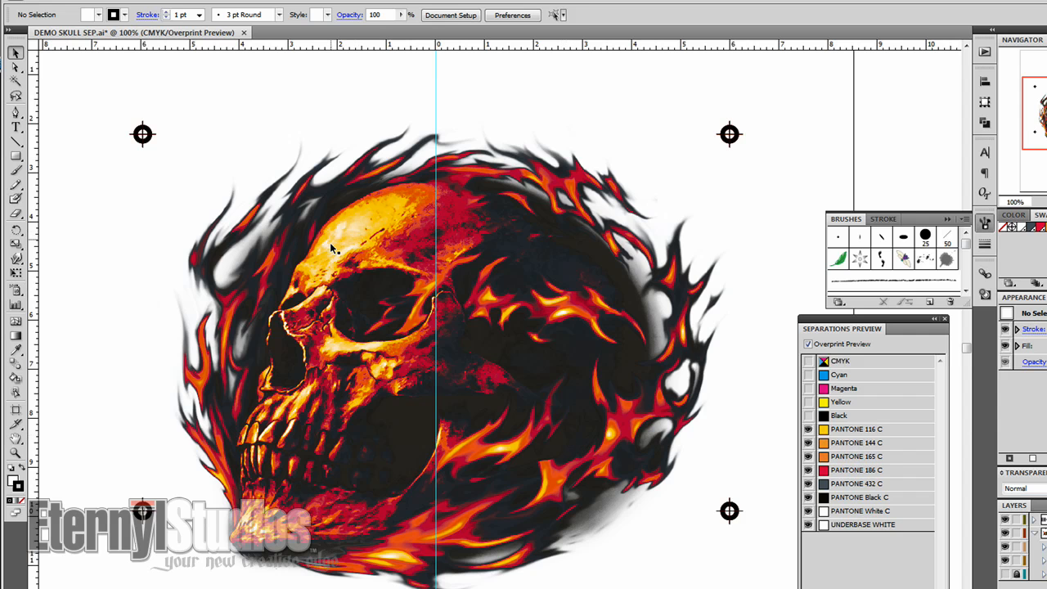
mouse_move(342, 244)
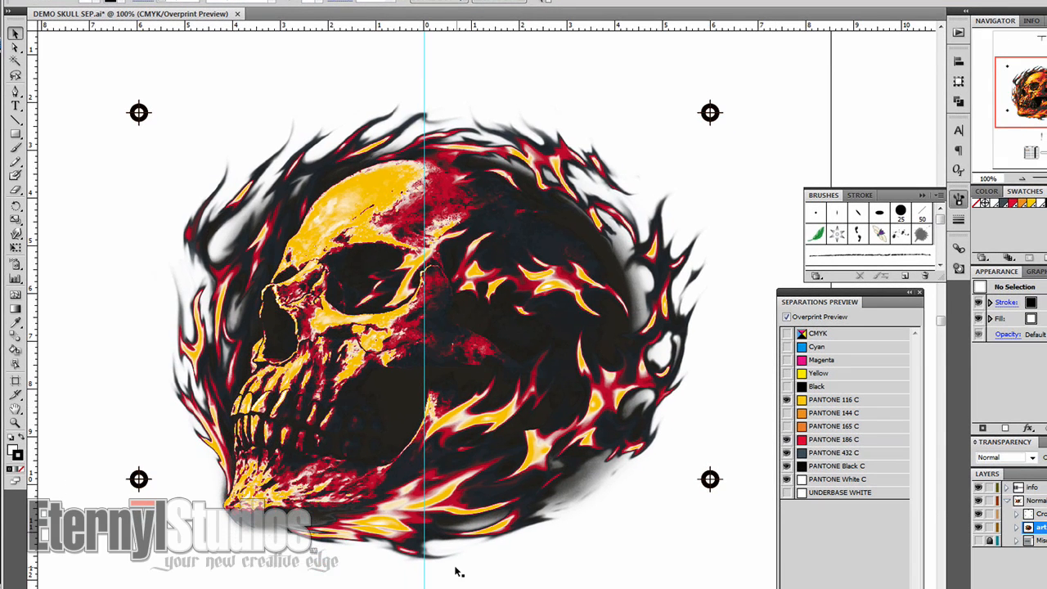
mouse_move(711, 370)
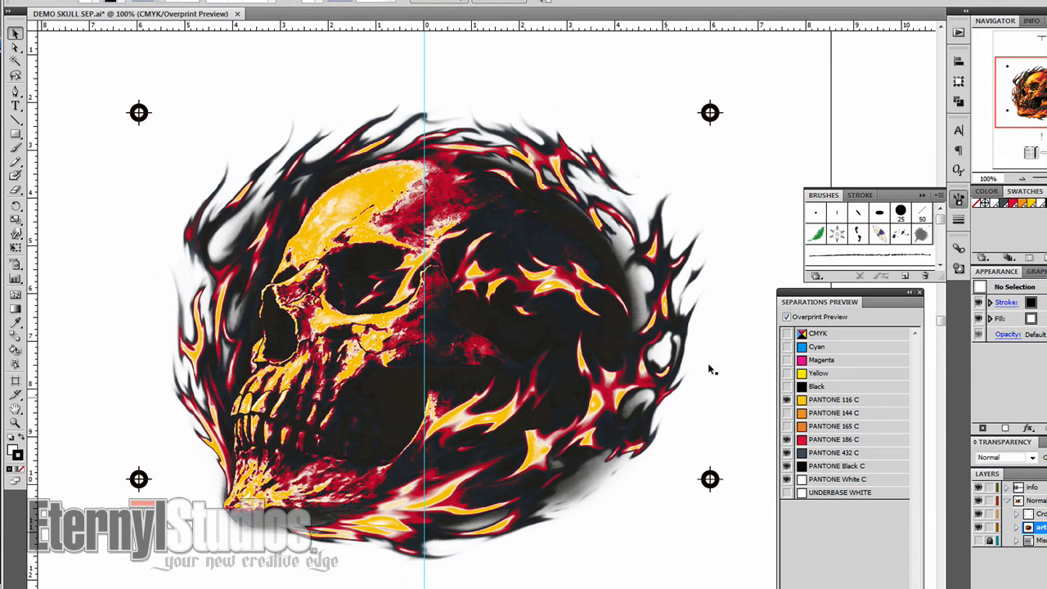
mouse_move(466, 302)
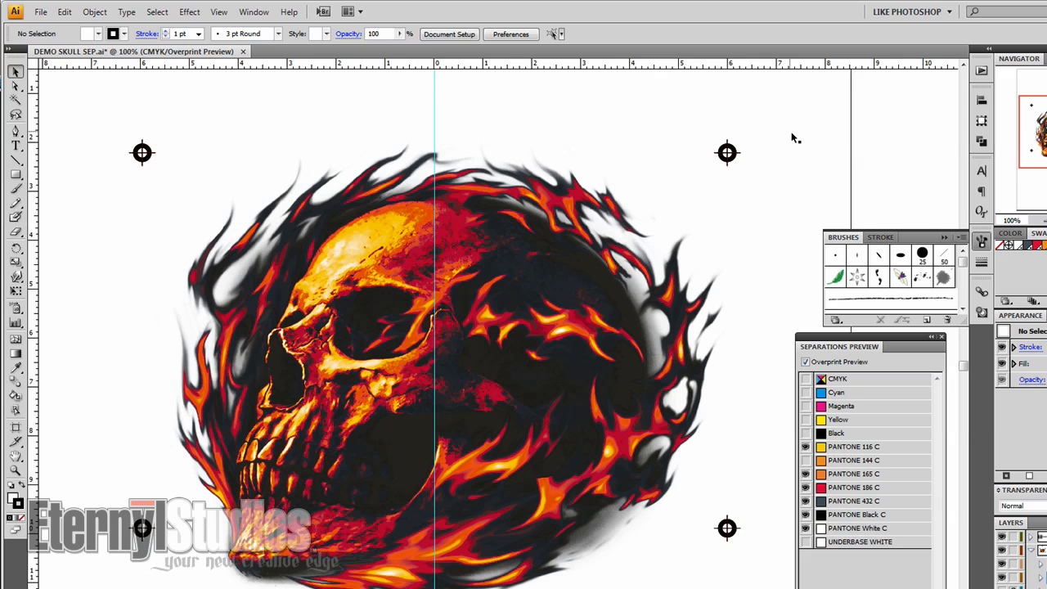
mouse_move(614, 288)
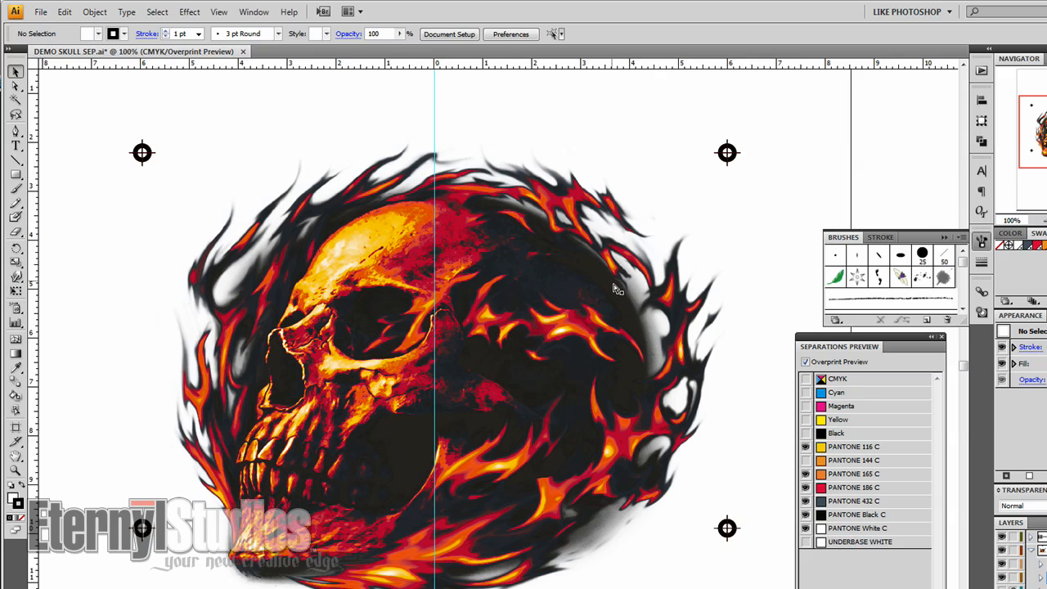
mouse_move(710, 137)
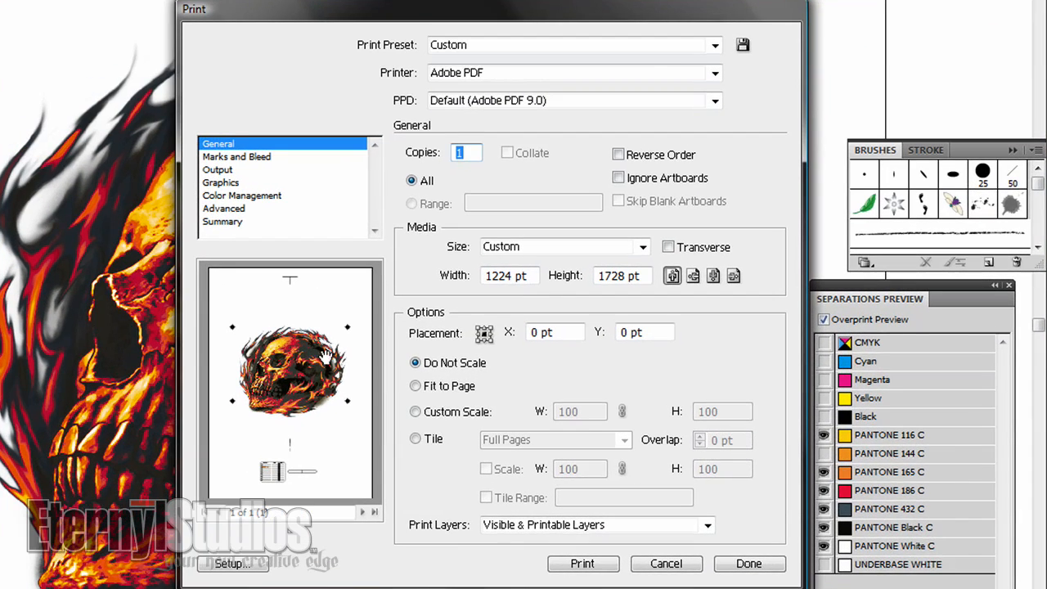
mouse_move(491, 78)
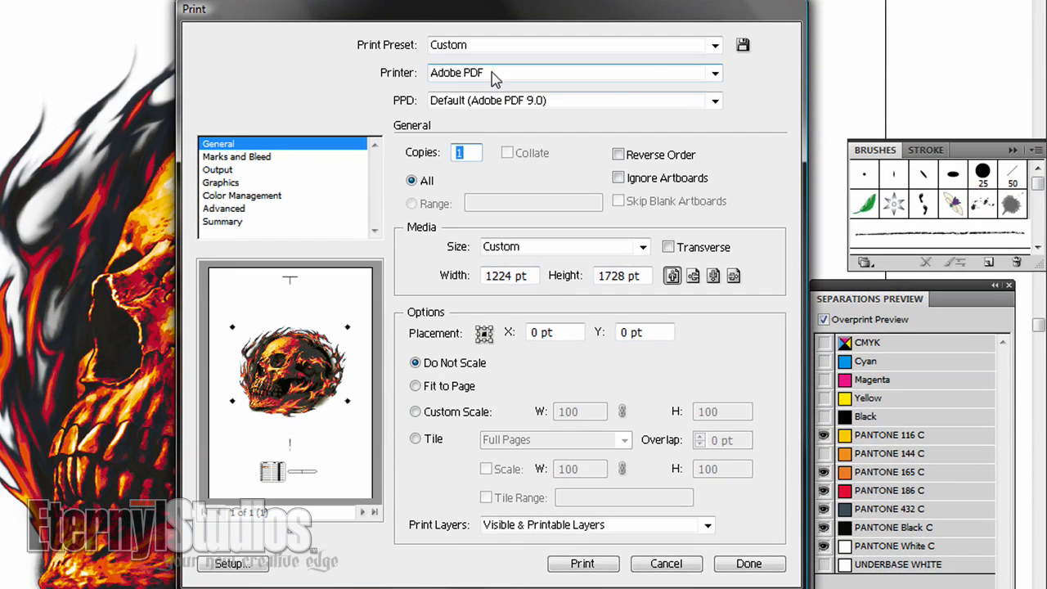
- Target the Canon MX850 series printer in the Print dialog
click(714, 100)
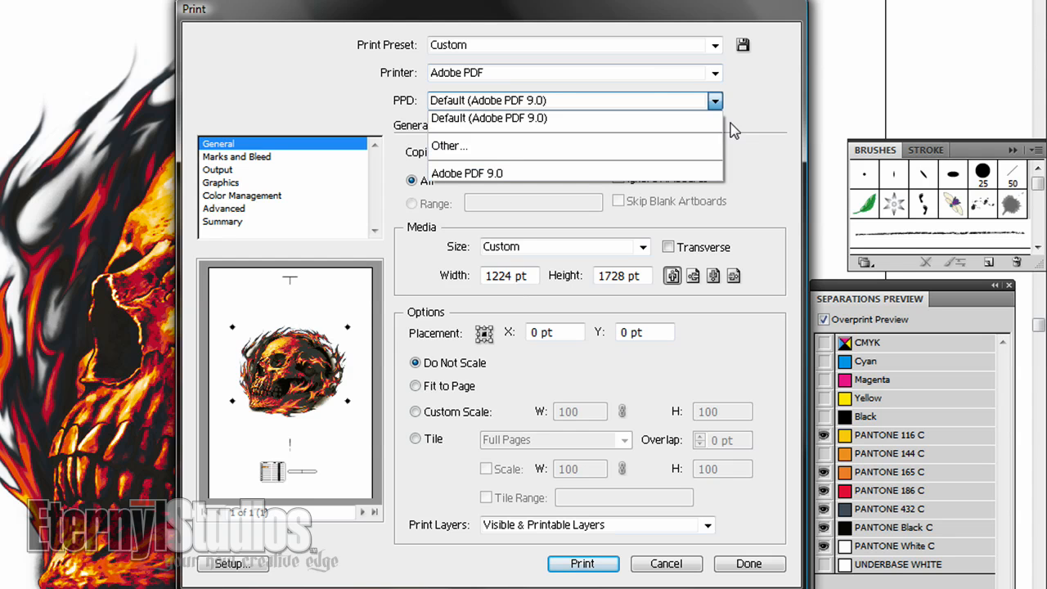
click(488, 118)
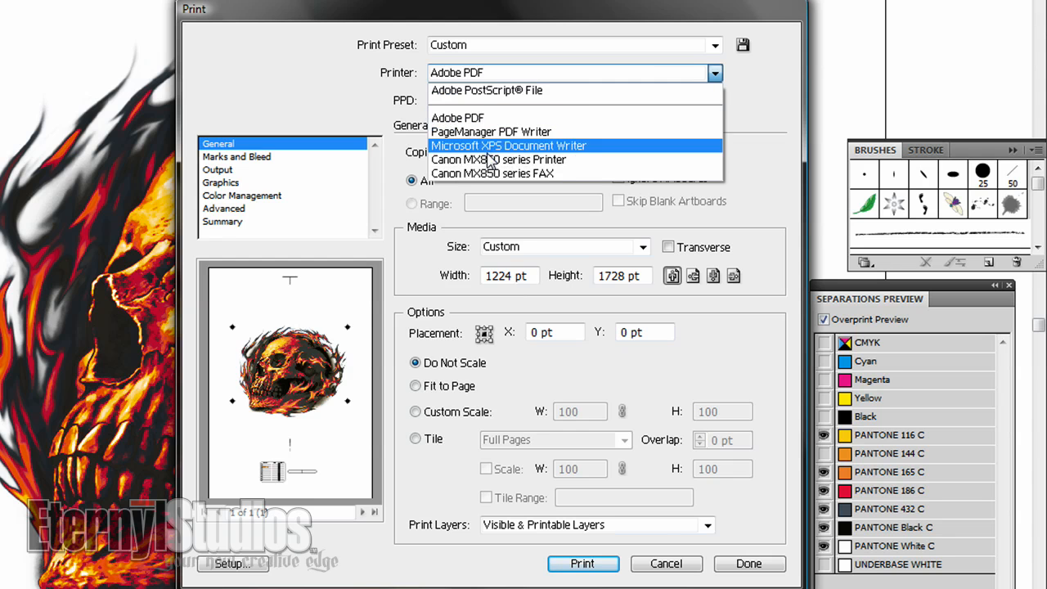
click(500, 159)
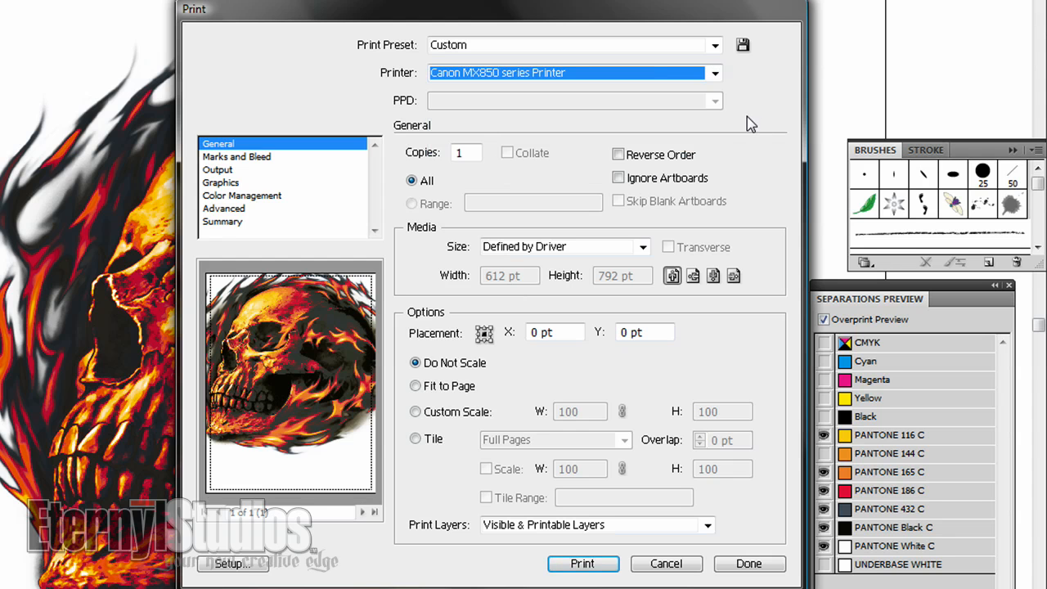
mouse_move(416, 393)
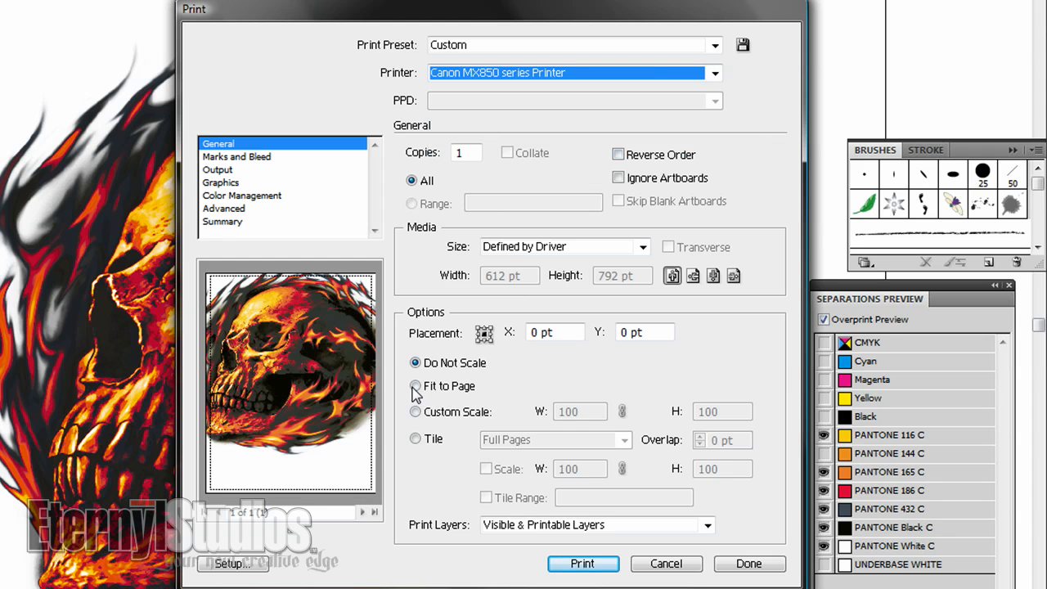
- Try Fit to Page, revert to Do Not Scale, and move to the Output category
click(415, 386)
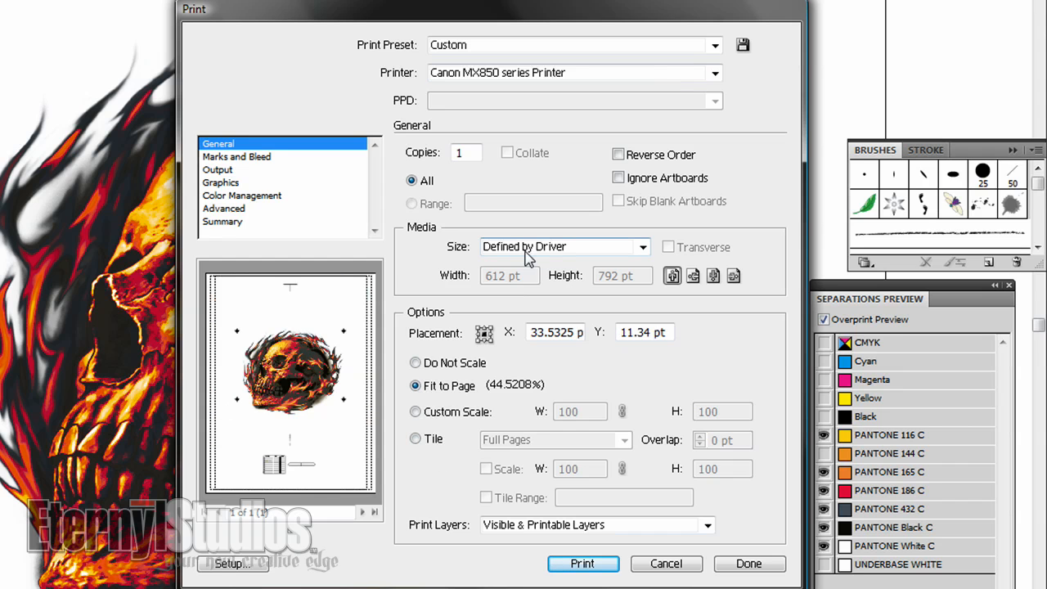
mouse_move(574, 288)
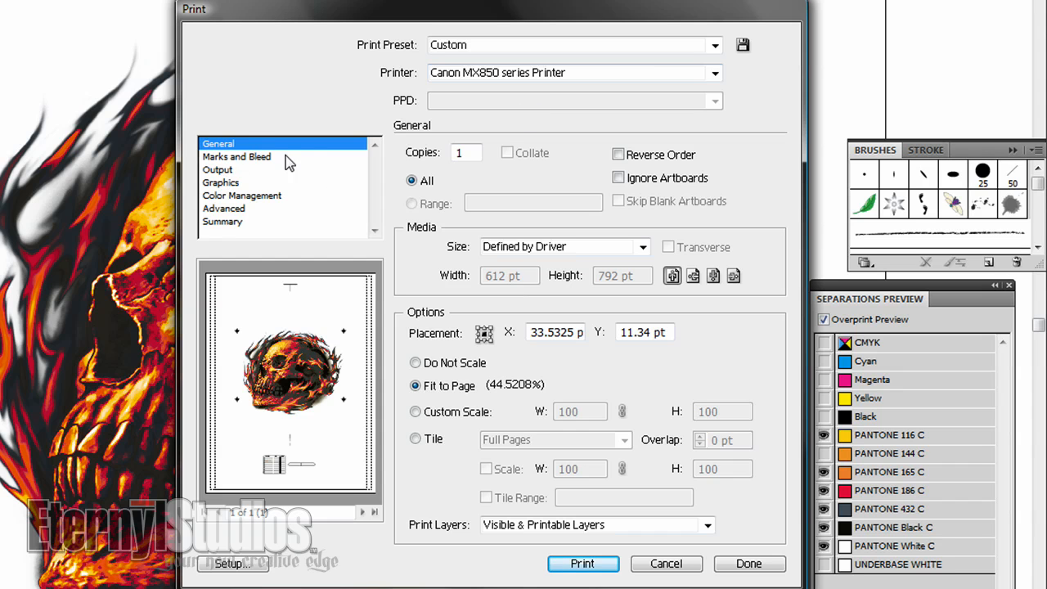
click(416, 386)
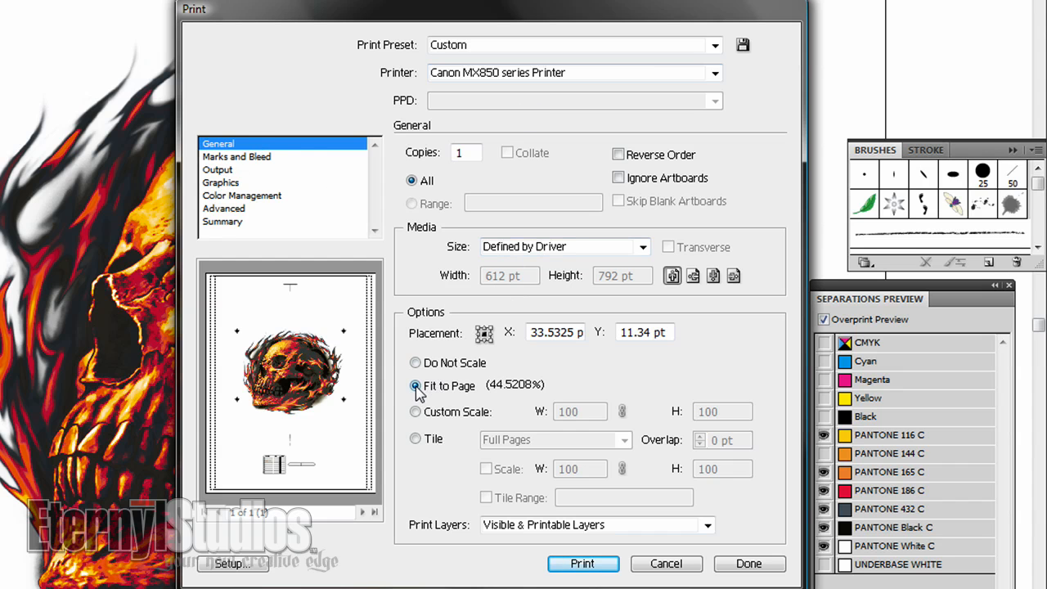
click(416, 363)
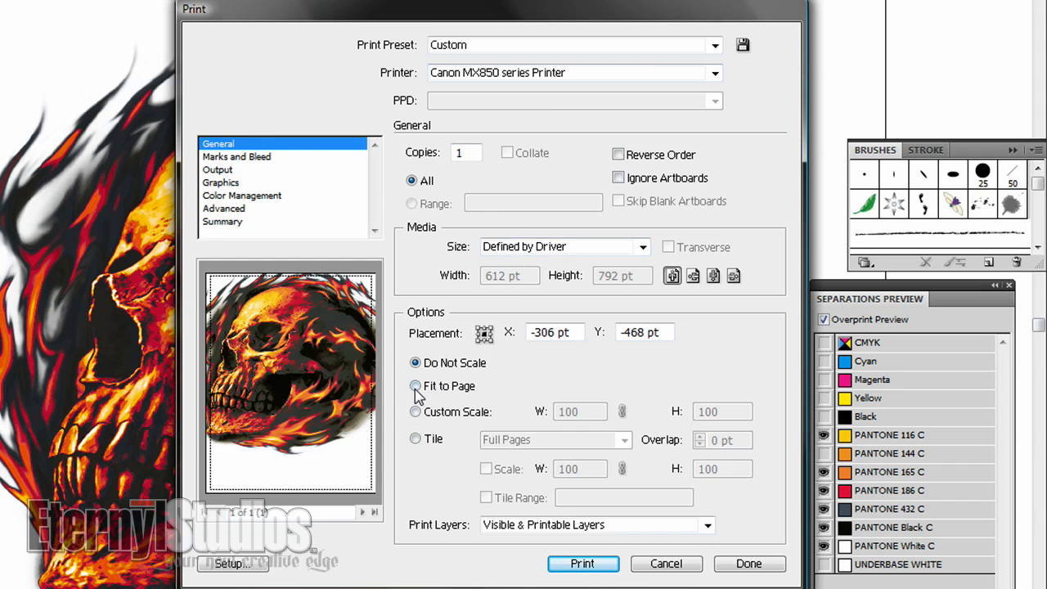
click(218, 168)
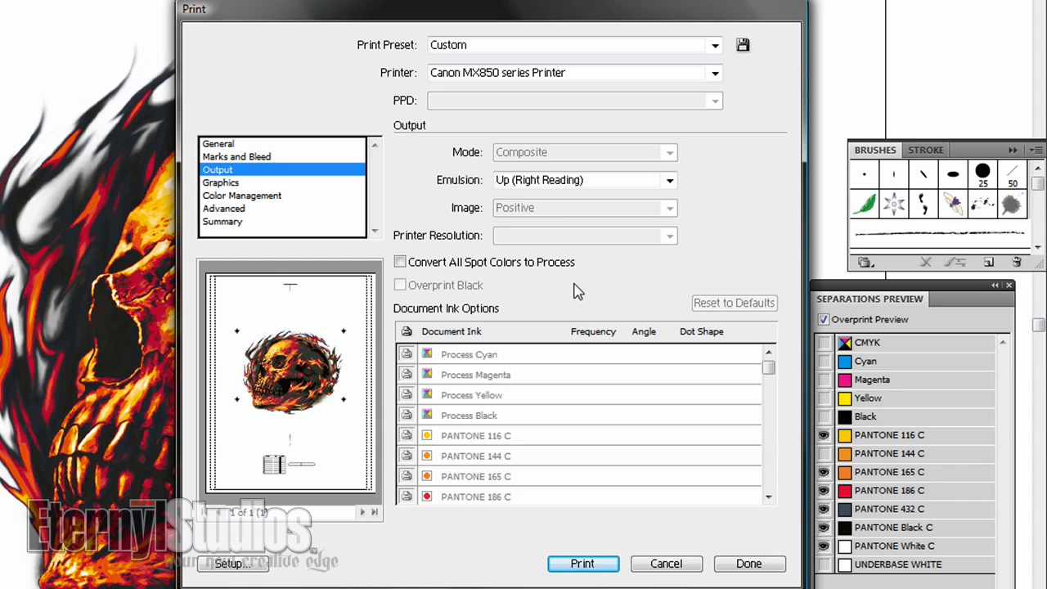
mouse_move(671, 161)
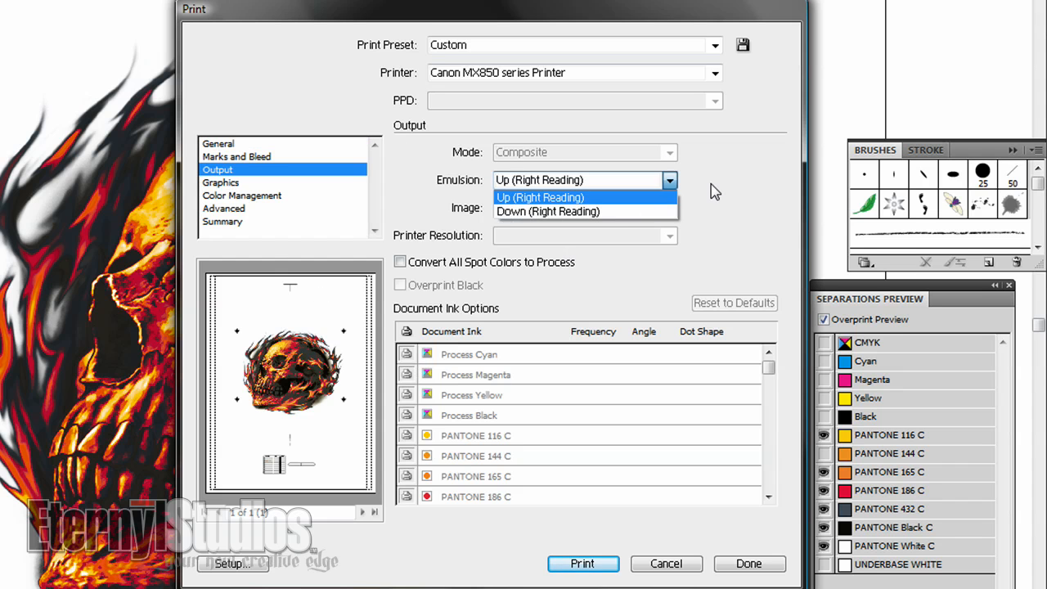
- Switch the printer to Adobe PDF with Separations (Host-Based) mode and check printer resolutions
click(540, 196)
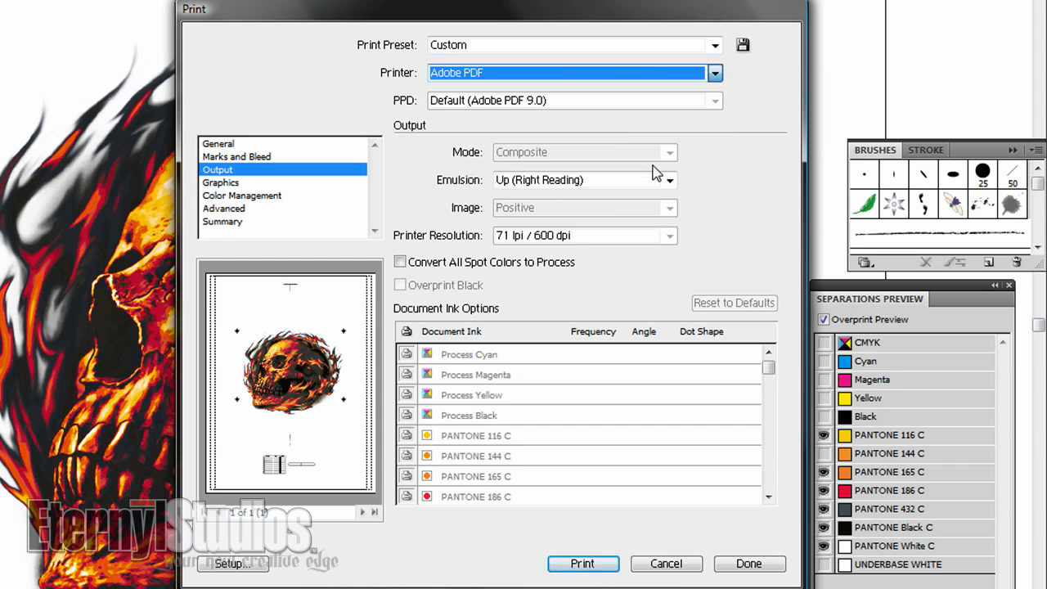
click(668, 152)
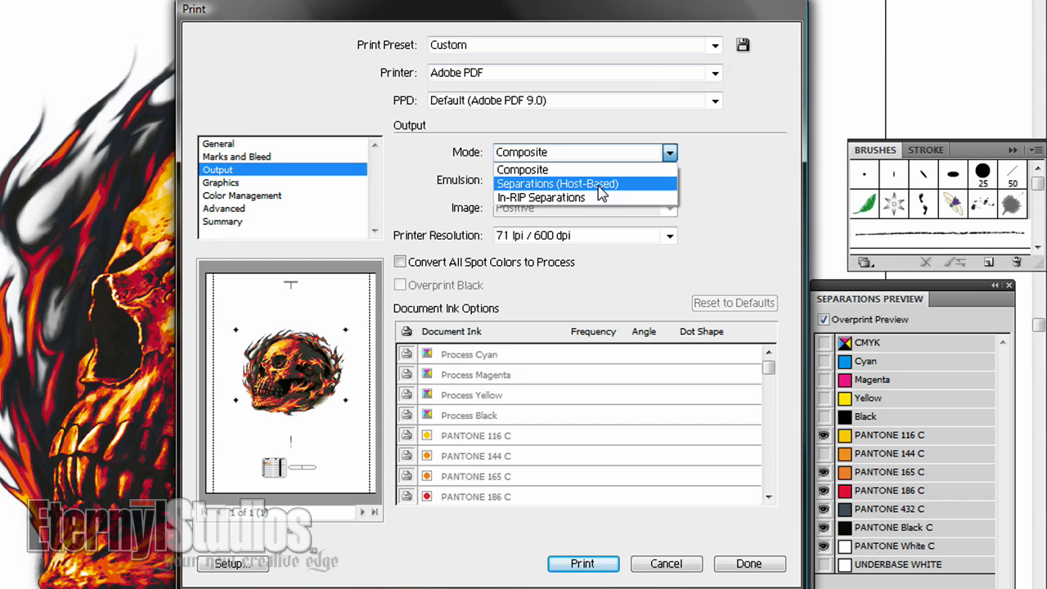
click(557, 183)
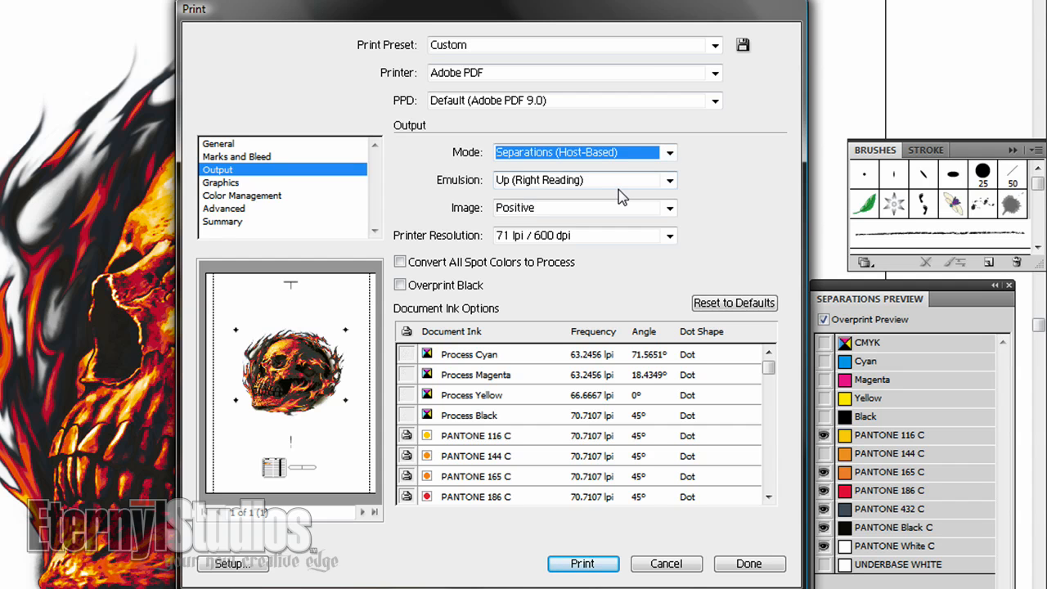
mouse_move(739, 138)
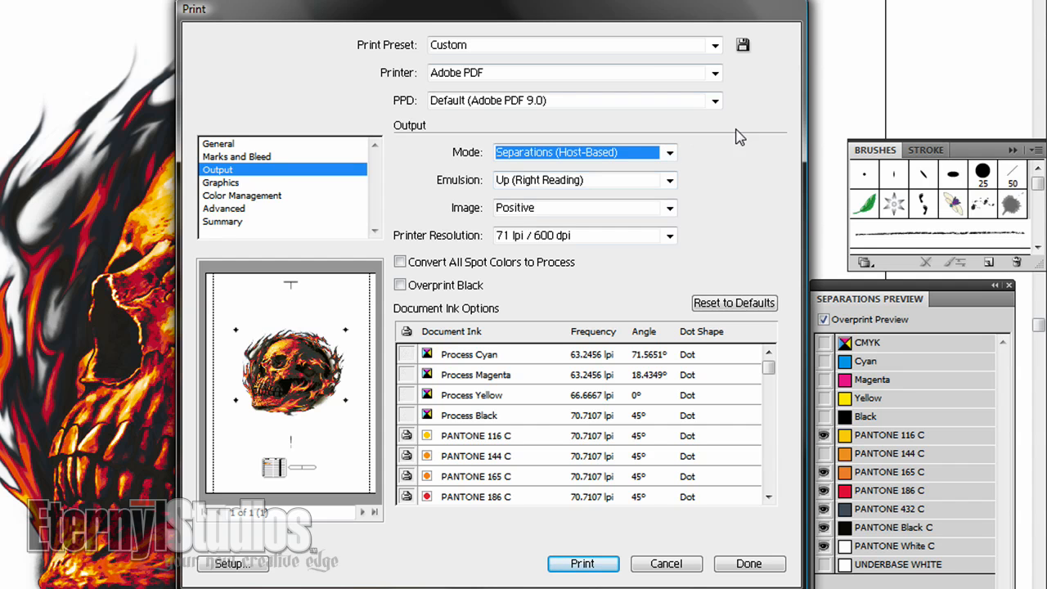
mouse_move(798, 363)
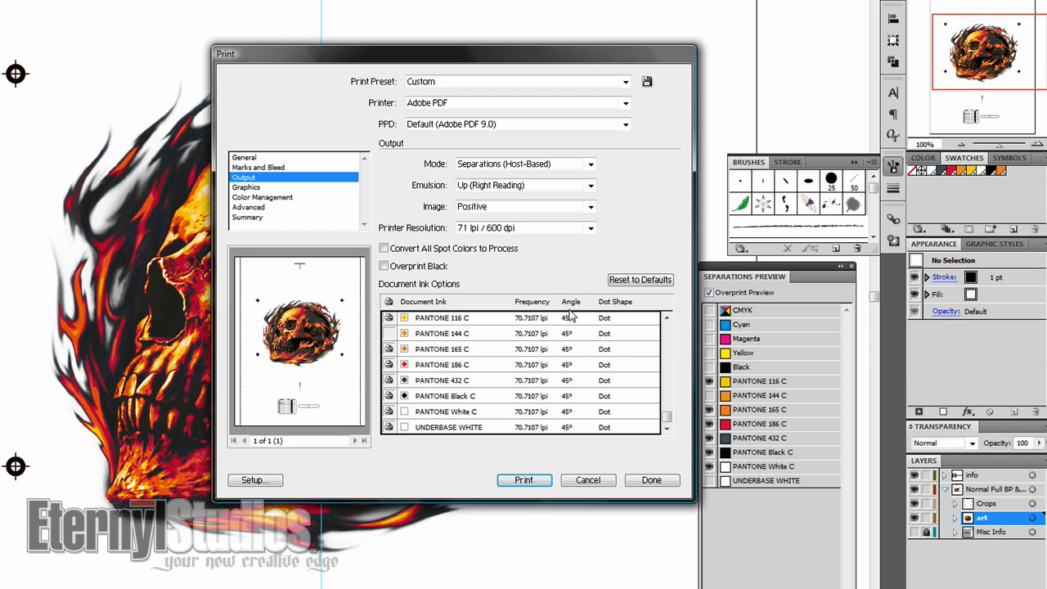
mouse_move(609, 321)
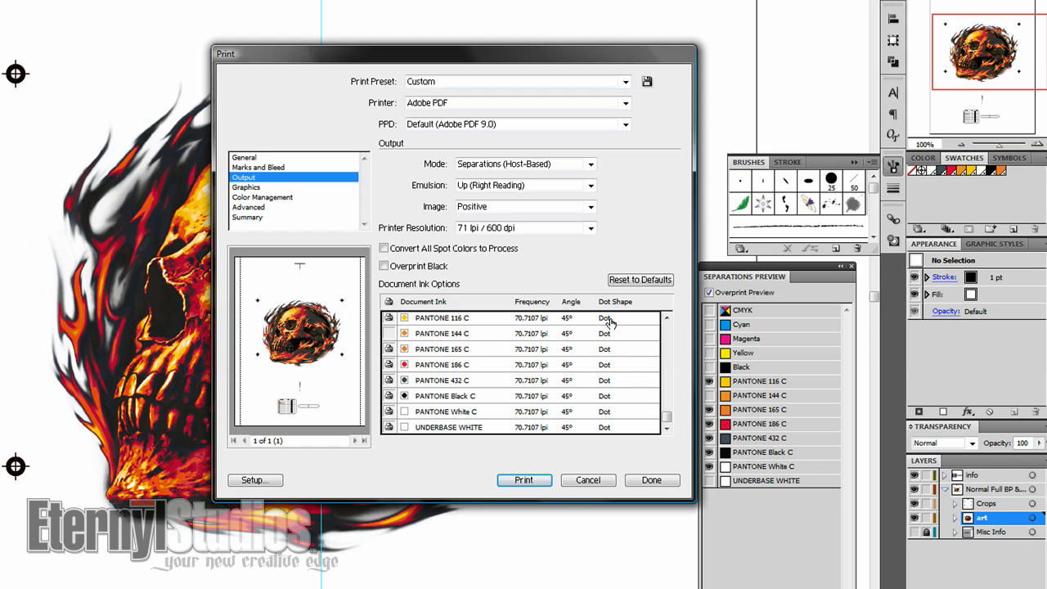
mouse_move(584, 317)
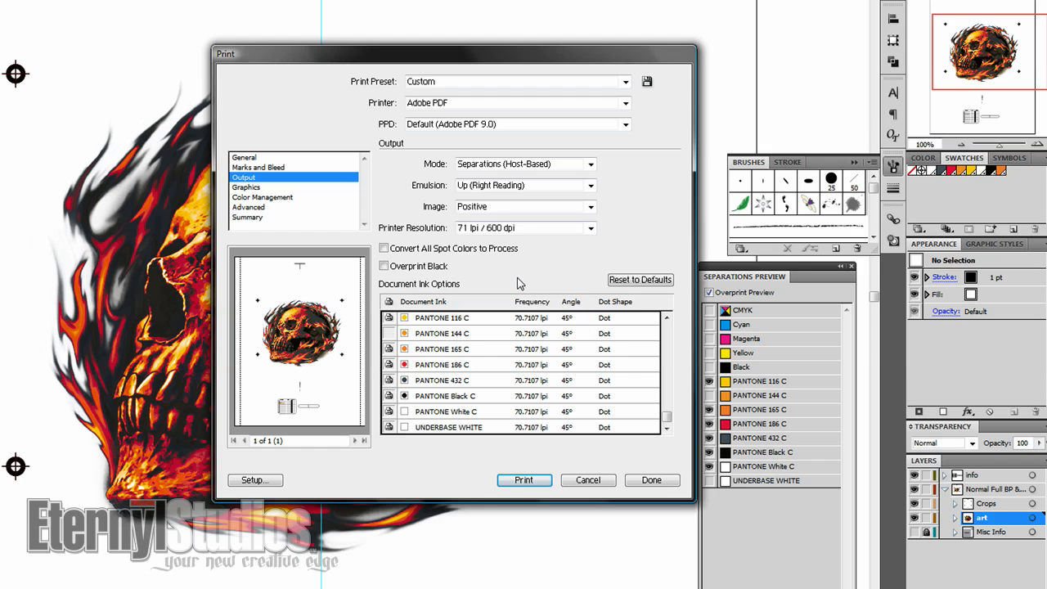
mouse_move(530, 307)
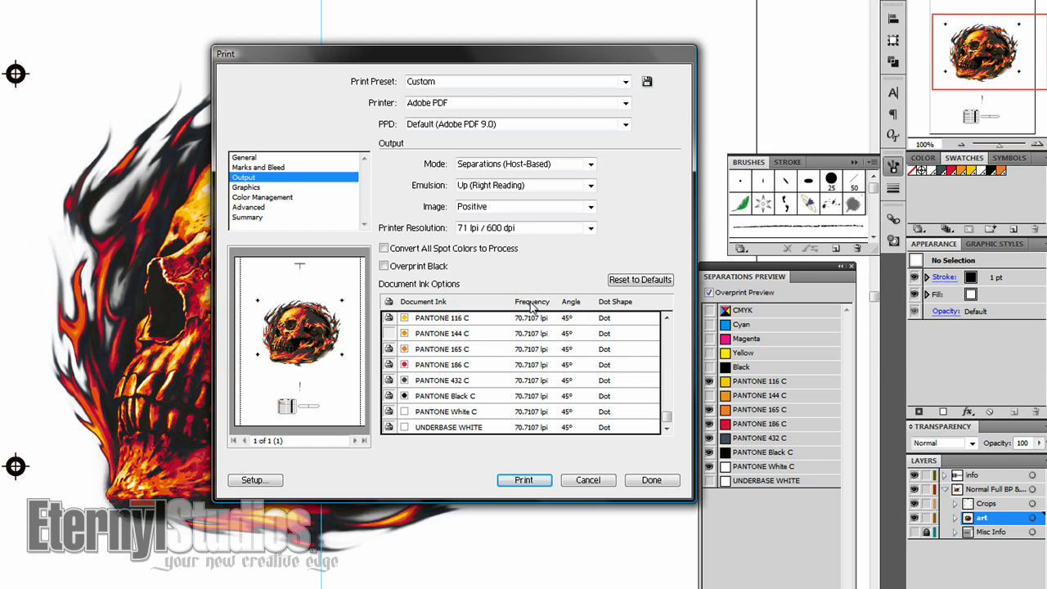
click(589, 227)
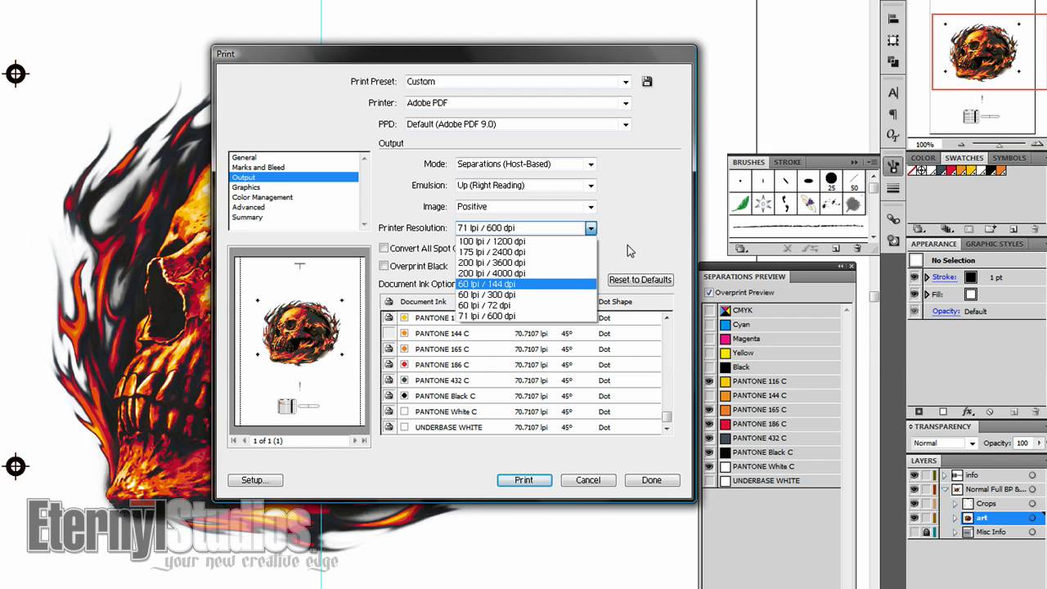
mouse_move(632, 252)
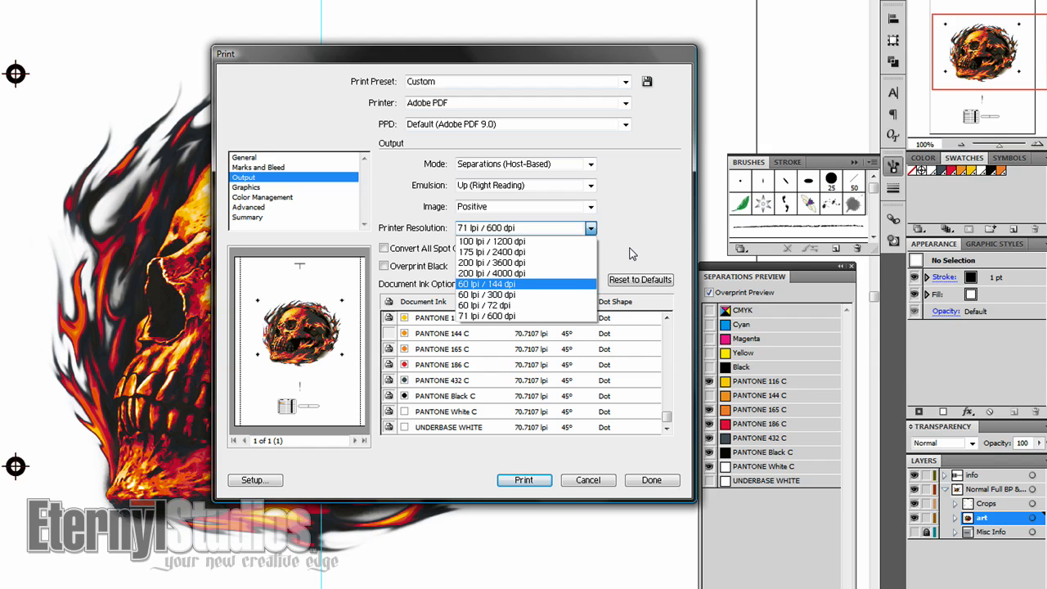
mouse_move(636, 244)
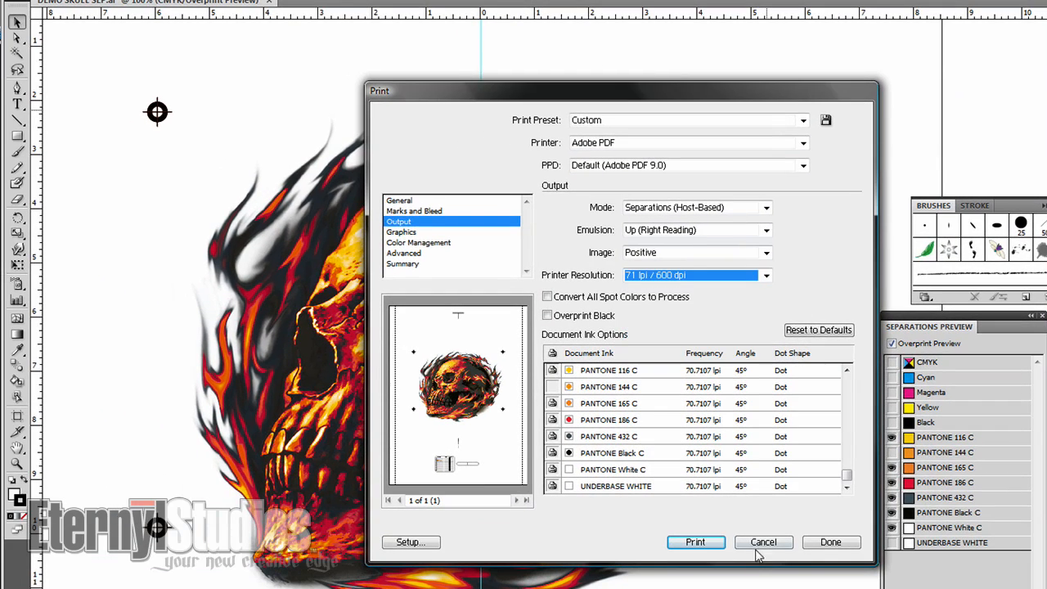
mouse_move(733, 560)
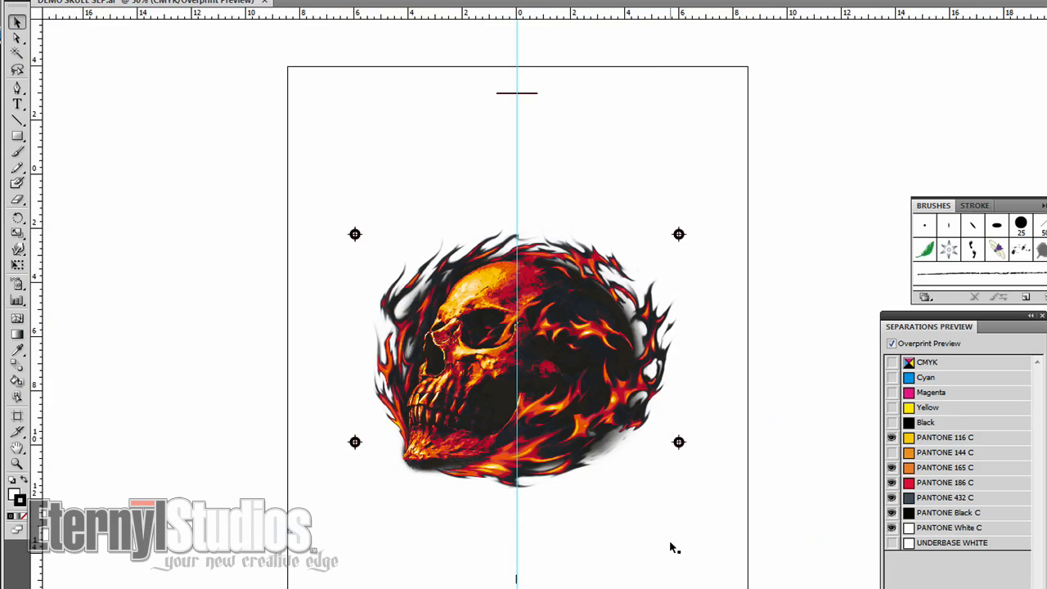
mouse_move(825, 522)
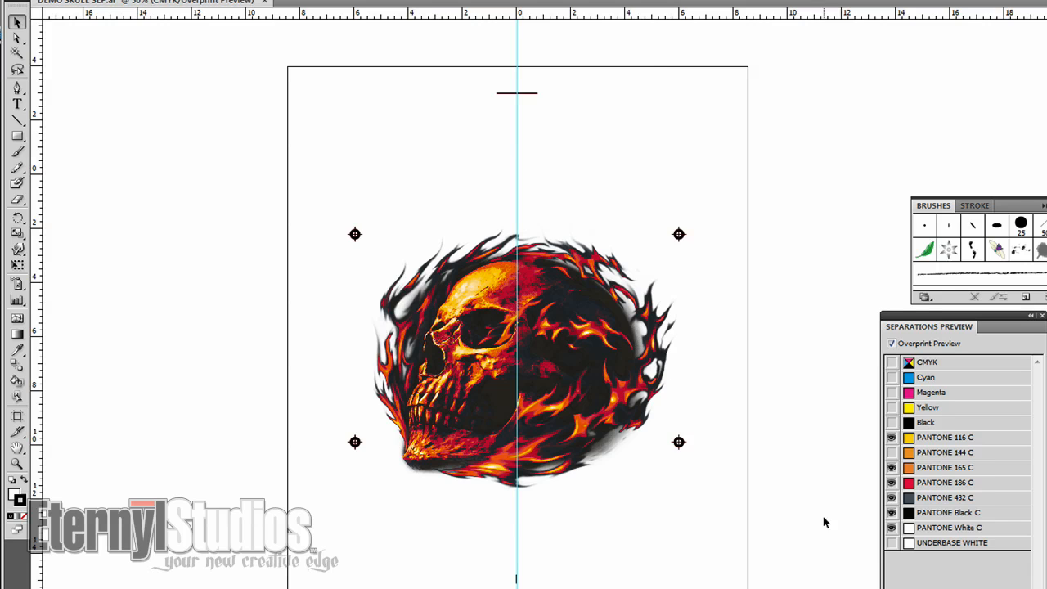
mouse_move(805, 519)
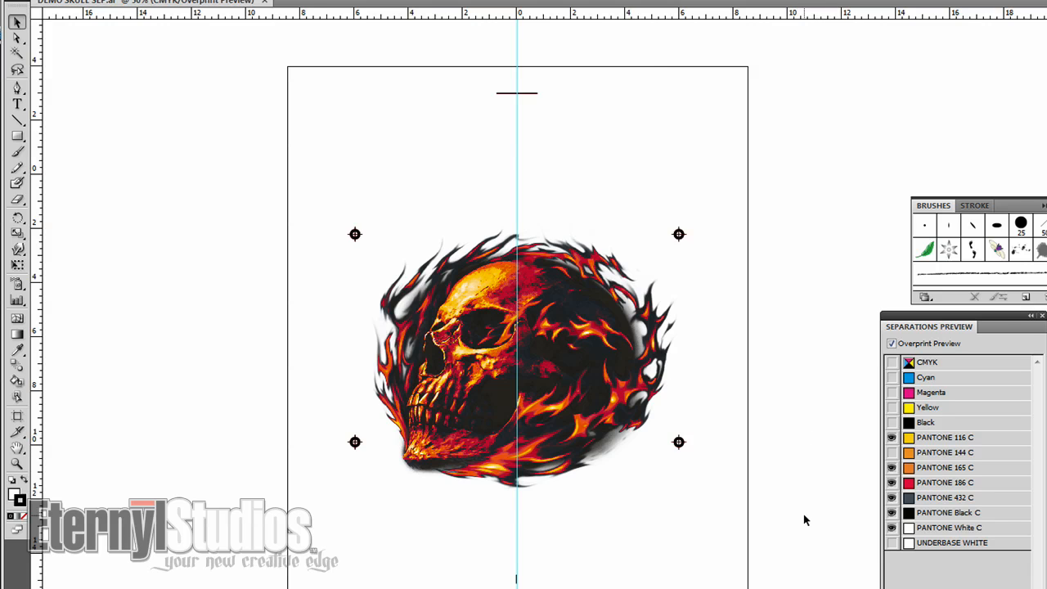